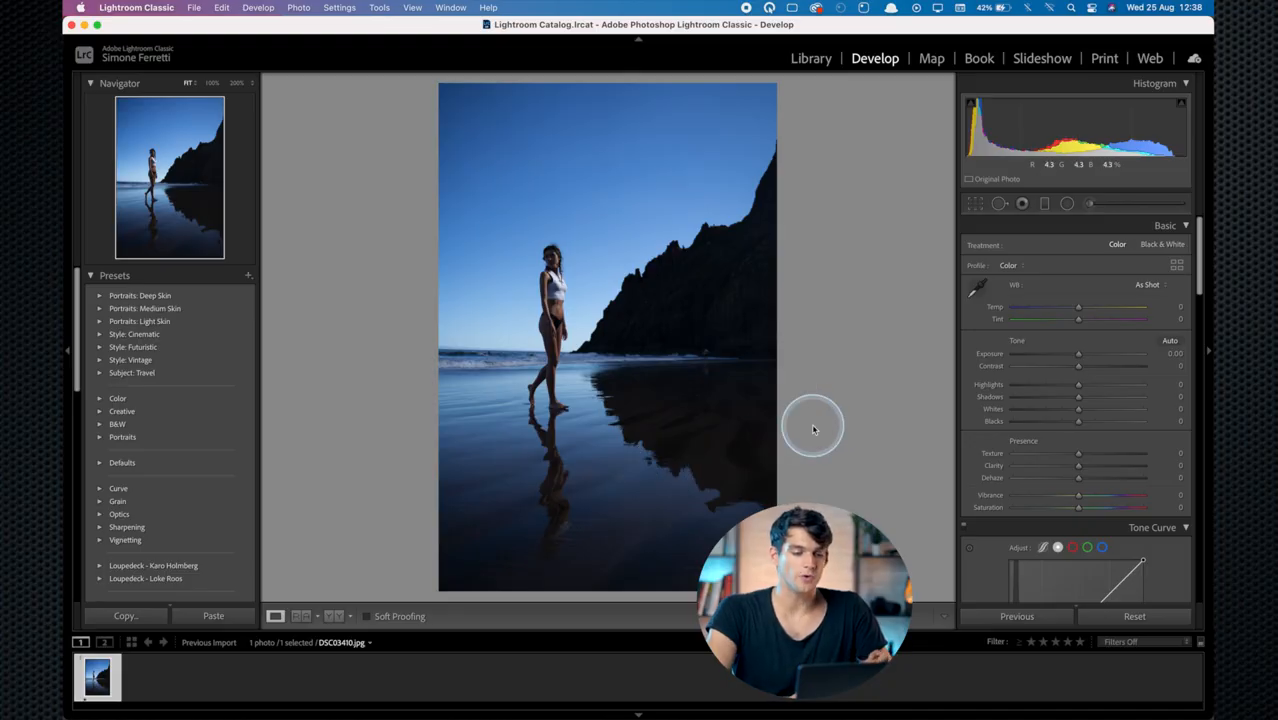
pyautogui.moveTo(1062, 380)
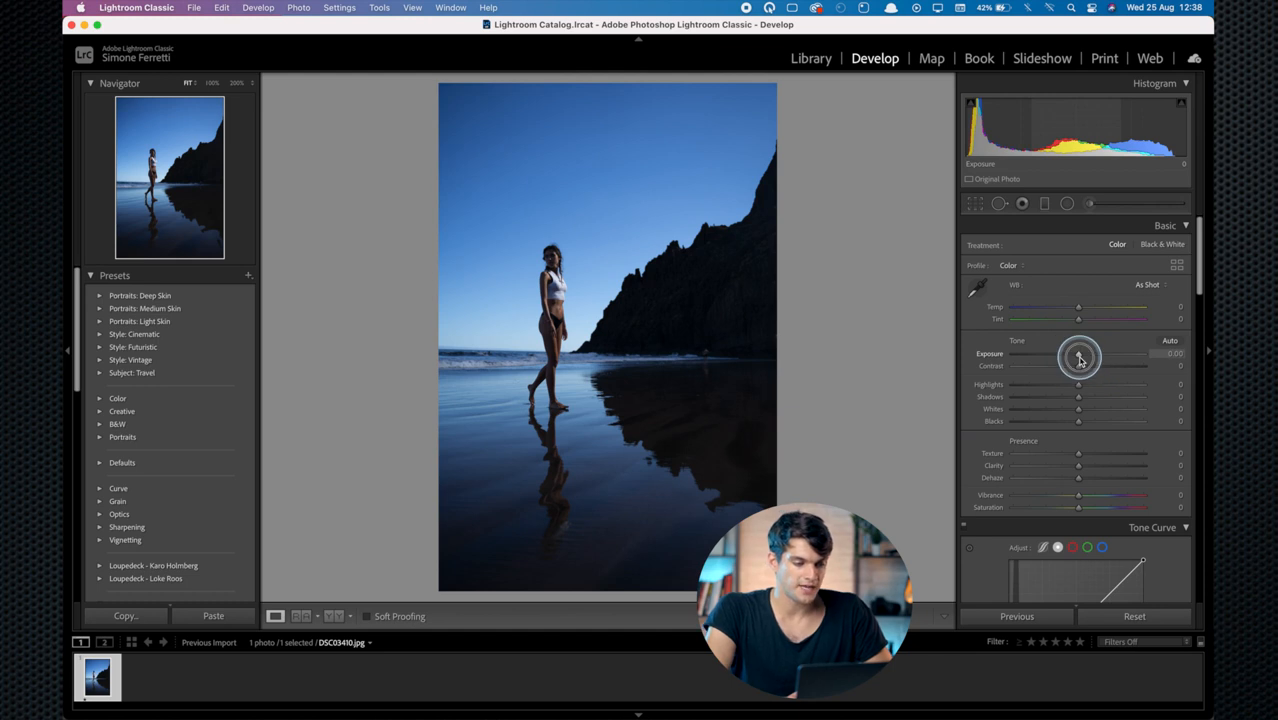
# - Nudge Exposure and Contrast up slightly on the beach portrait
pyautogui.moveTo(1078, 354); pyautogui.dragTo(1088, 354)
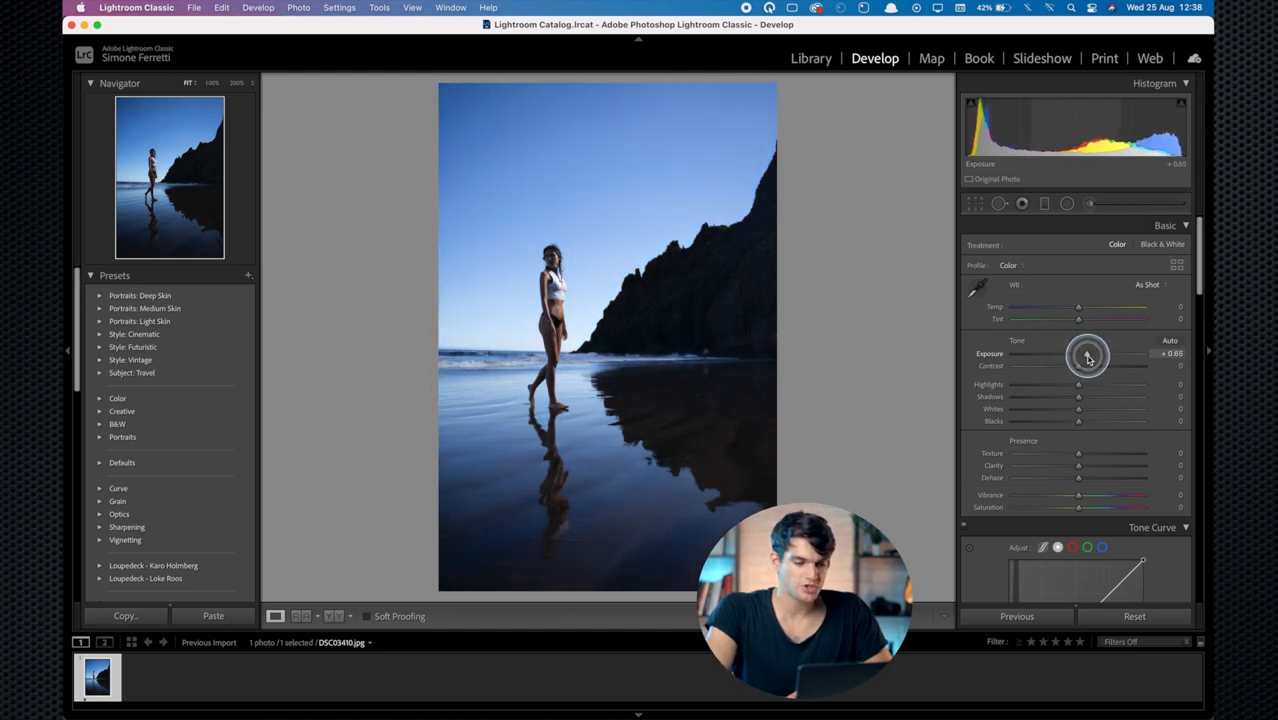
pyautogui.moveTo(1078, 364); pyautogui.dragTo(1090, 374)
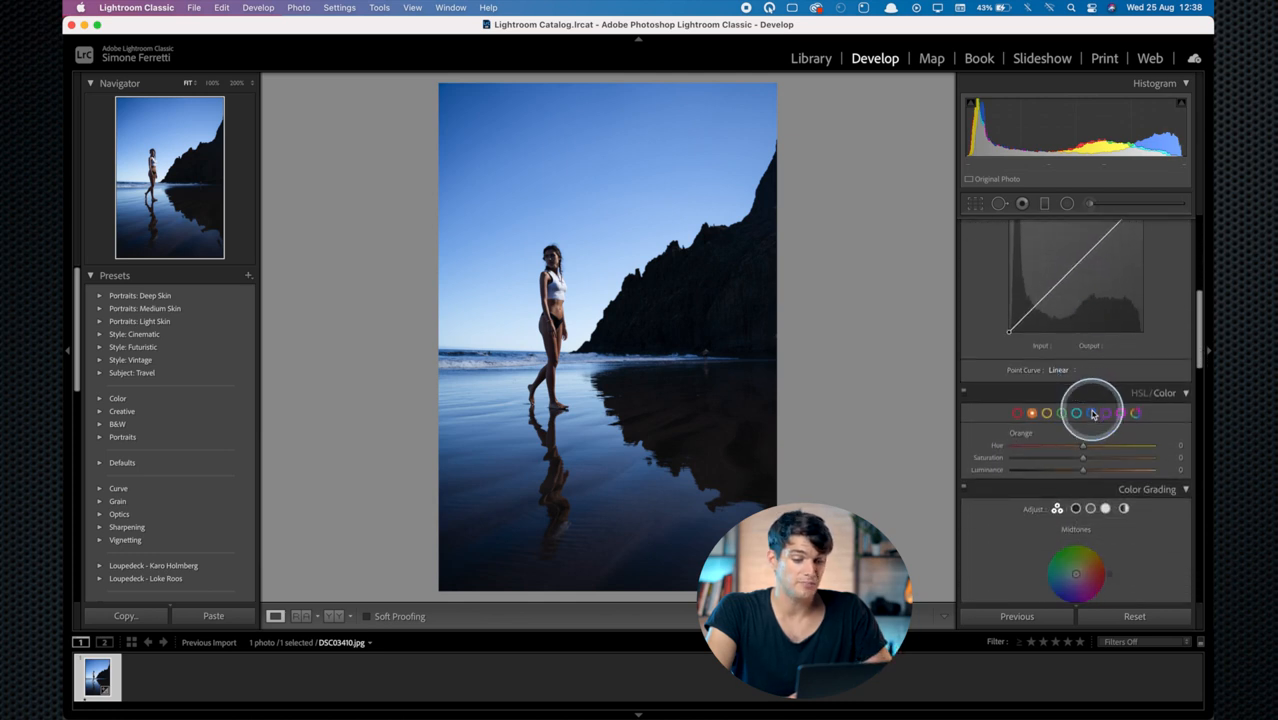
# - Shift the Blue hue toward teal and lower its Saturation and Luminance for a muted, darker sky
pyautogui.moveTo(1084, 444); pyautogui.dragTo(1020, 444)
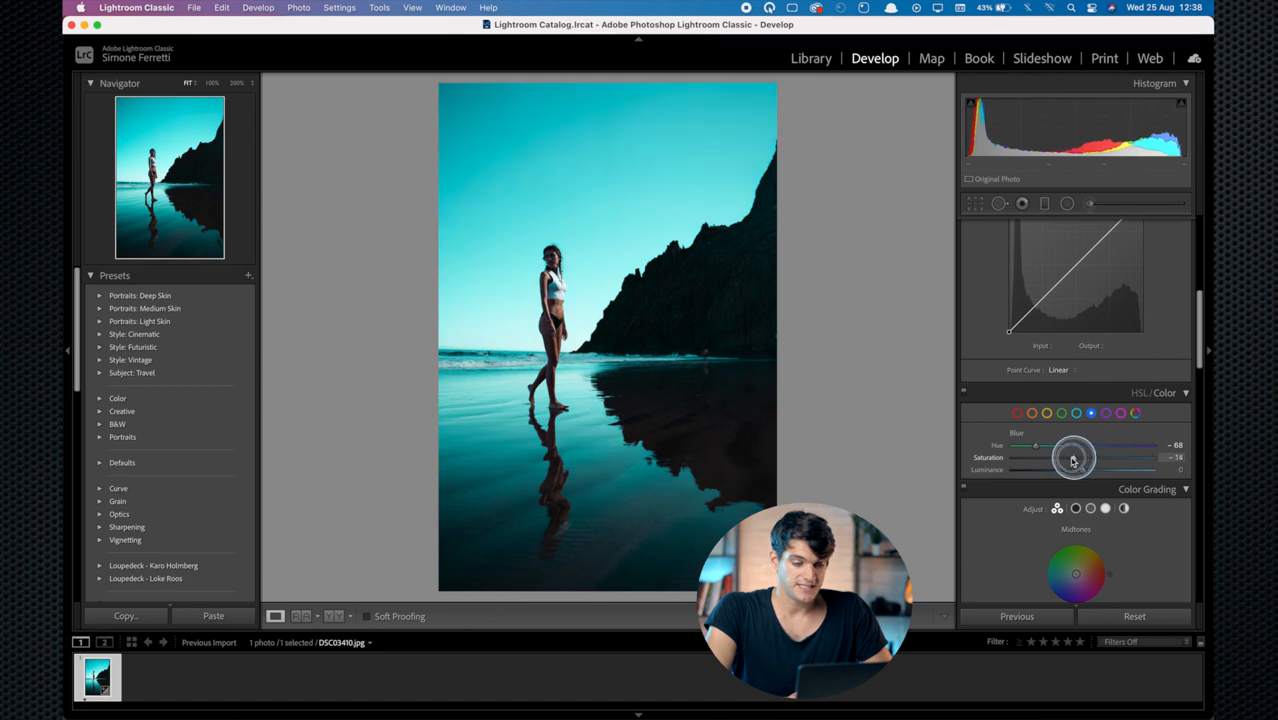
pyautogui.moveTo(1072, 456); pyautogui.dragTo(1036, 456)
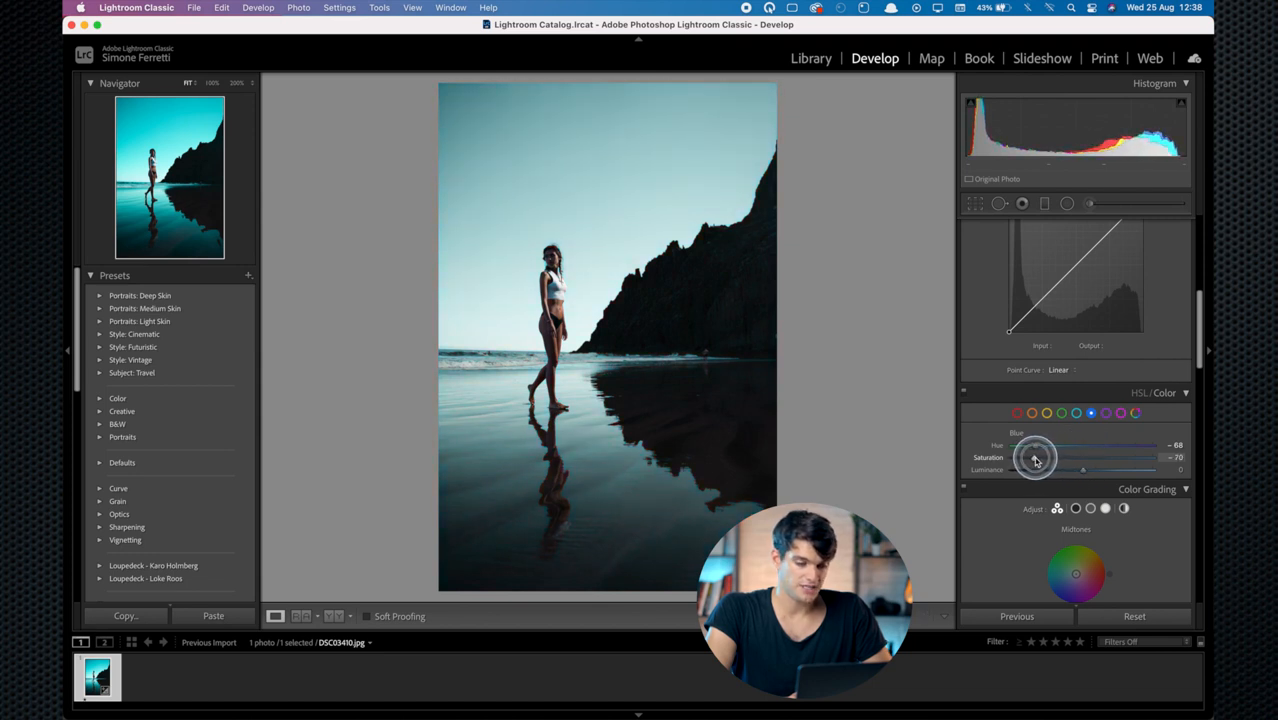
pyautogui.moveTo(1036, 460); pyautogui.dragTo(1042, 456)
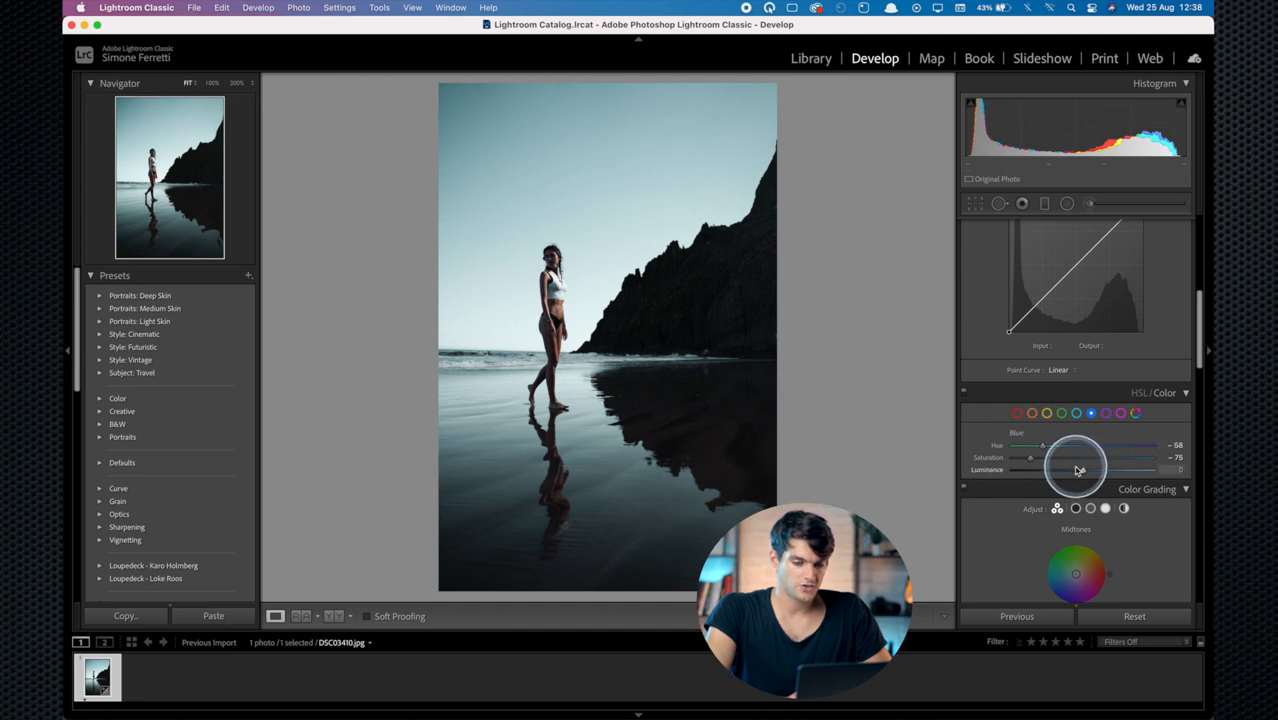
pyautogui.moveTo(1080, 470); pyautogui.dragTo(1062, 470)
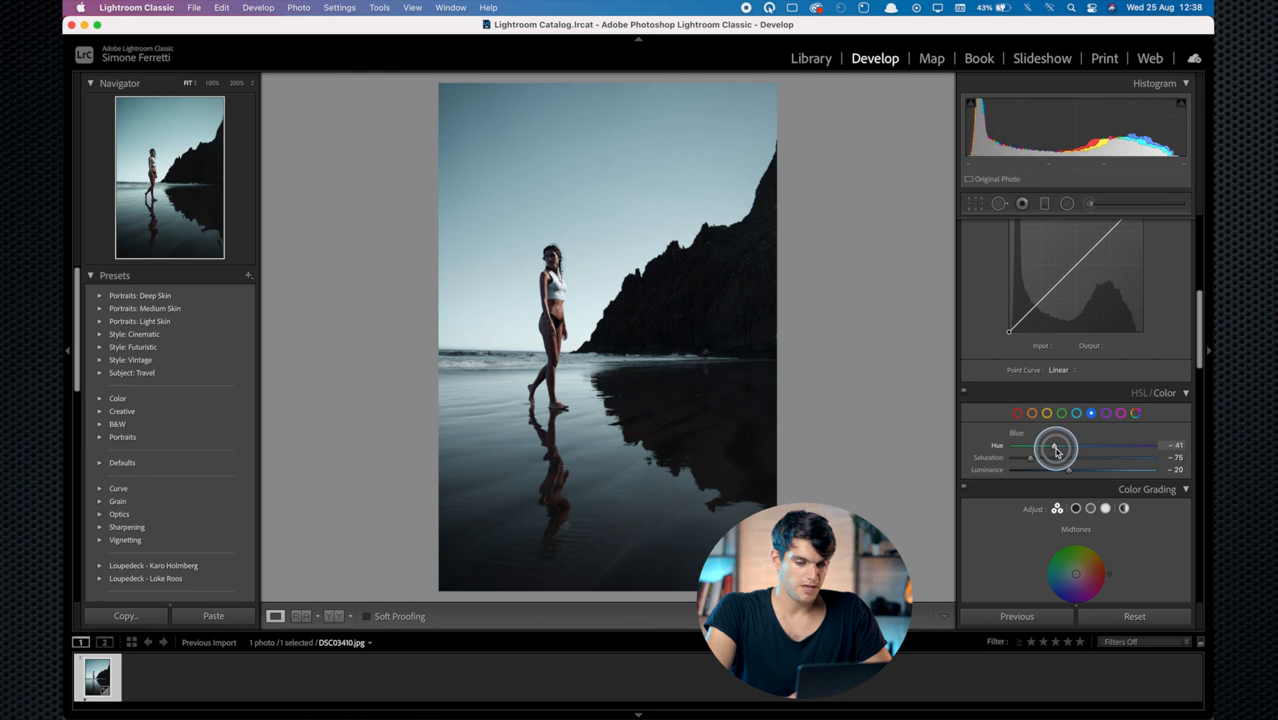
pyautogui.moveTo(1056, 444); pyautogui.dragTo(1062, 444)
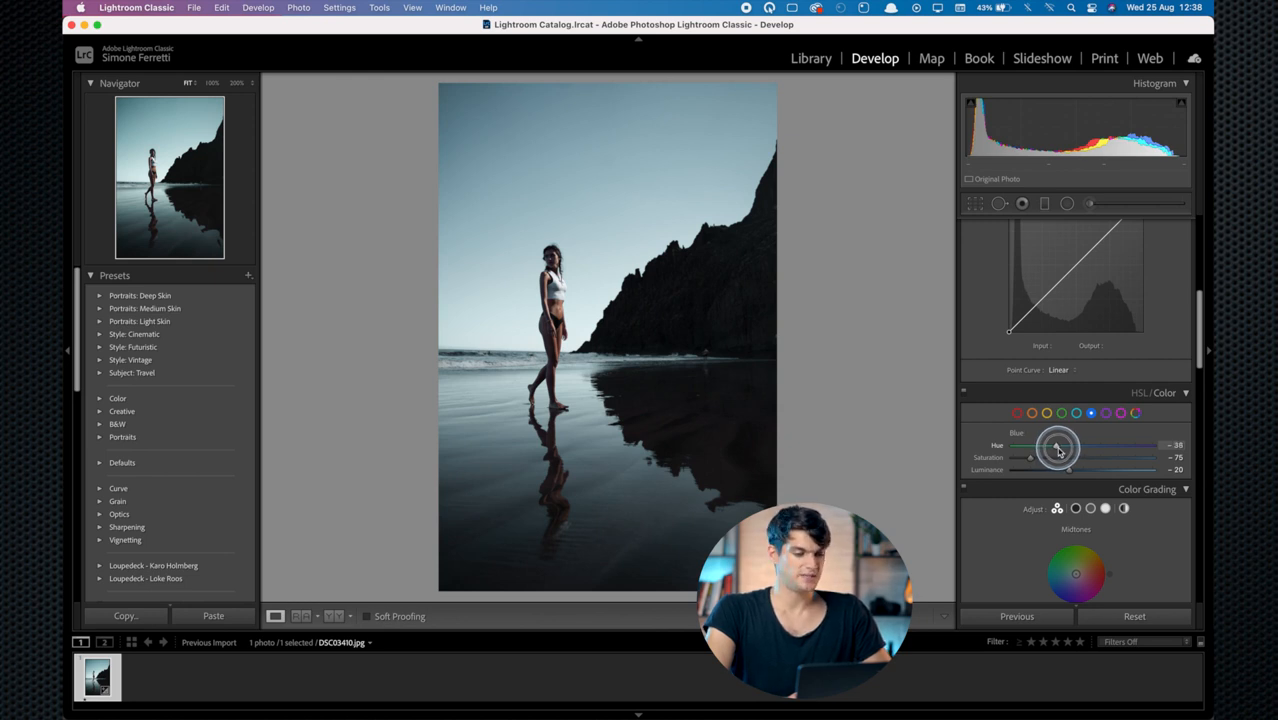
pyautogui.moveTo(1030, 456); pyautogui.dragTo(1028, 456)
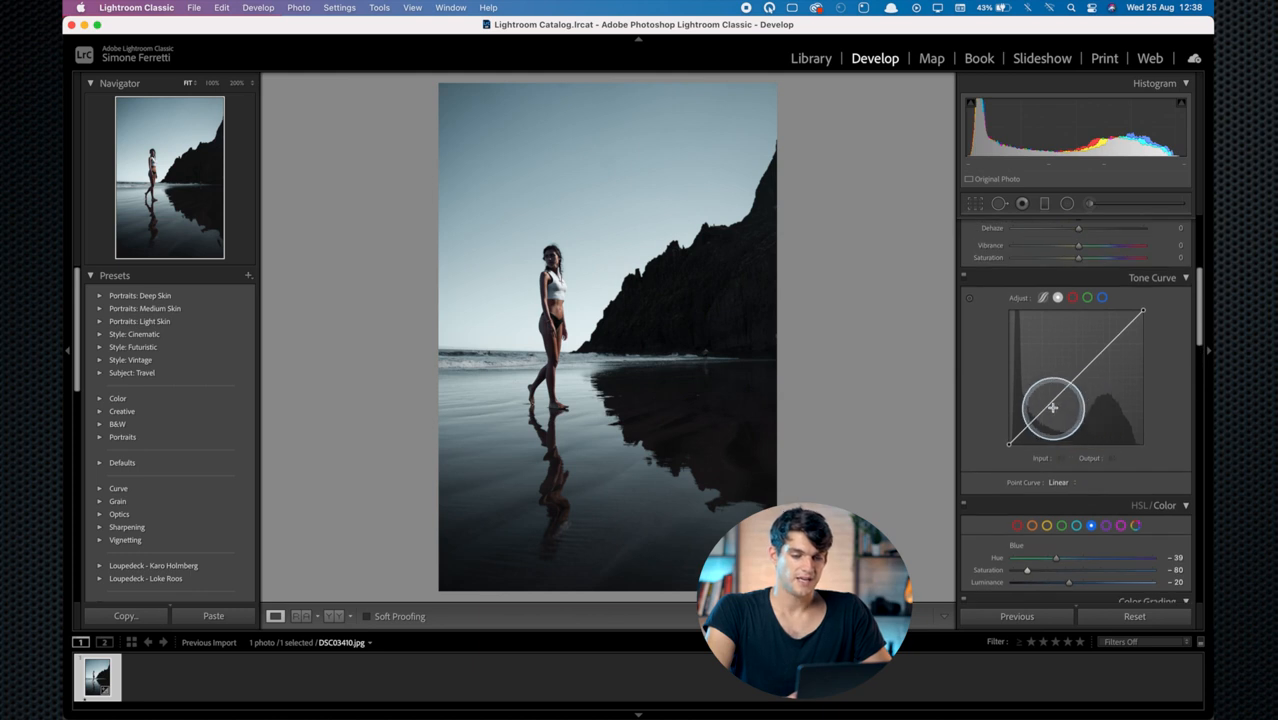
# - Shape the Tone Curve to lift the midtones and highlights
pyautogui.moveTo(1052, 408); pyautogui.dragTo(1088, 370)
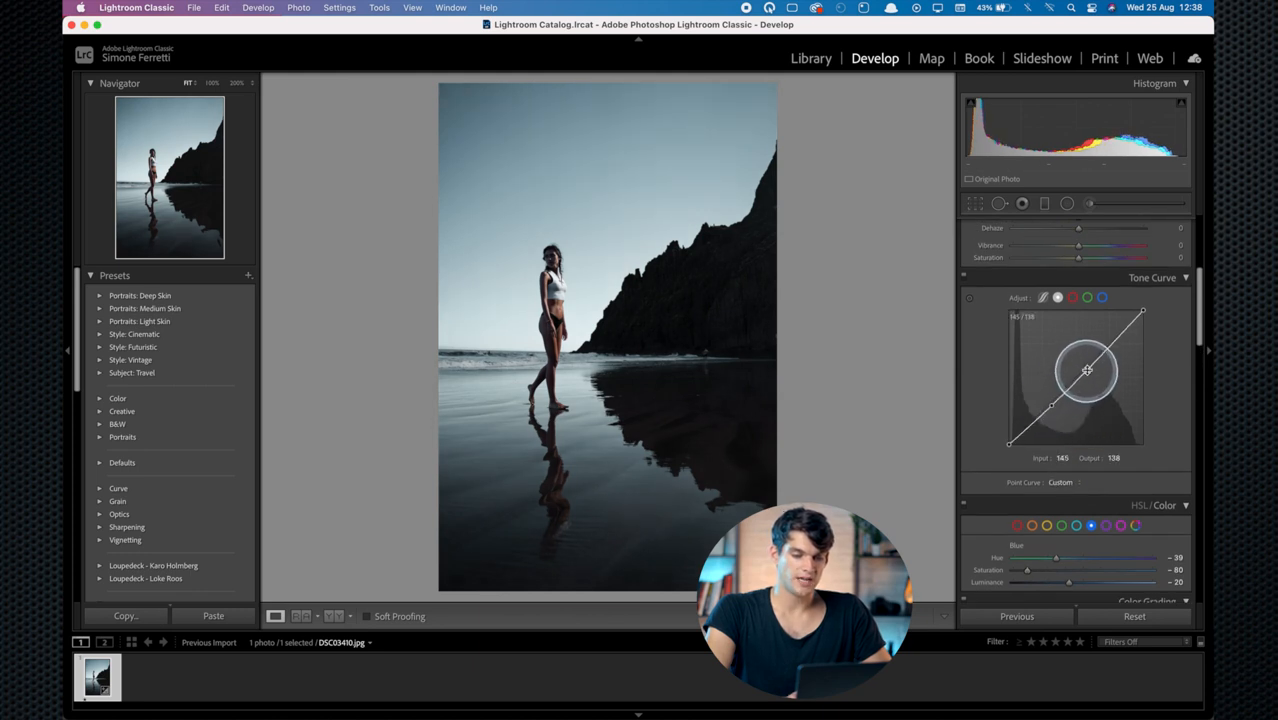
pyautogui.moveTo(1086, 370); pyautogui.dragTo(1112, 338)
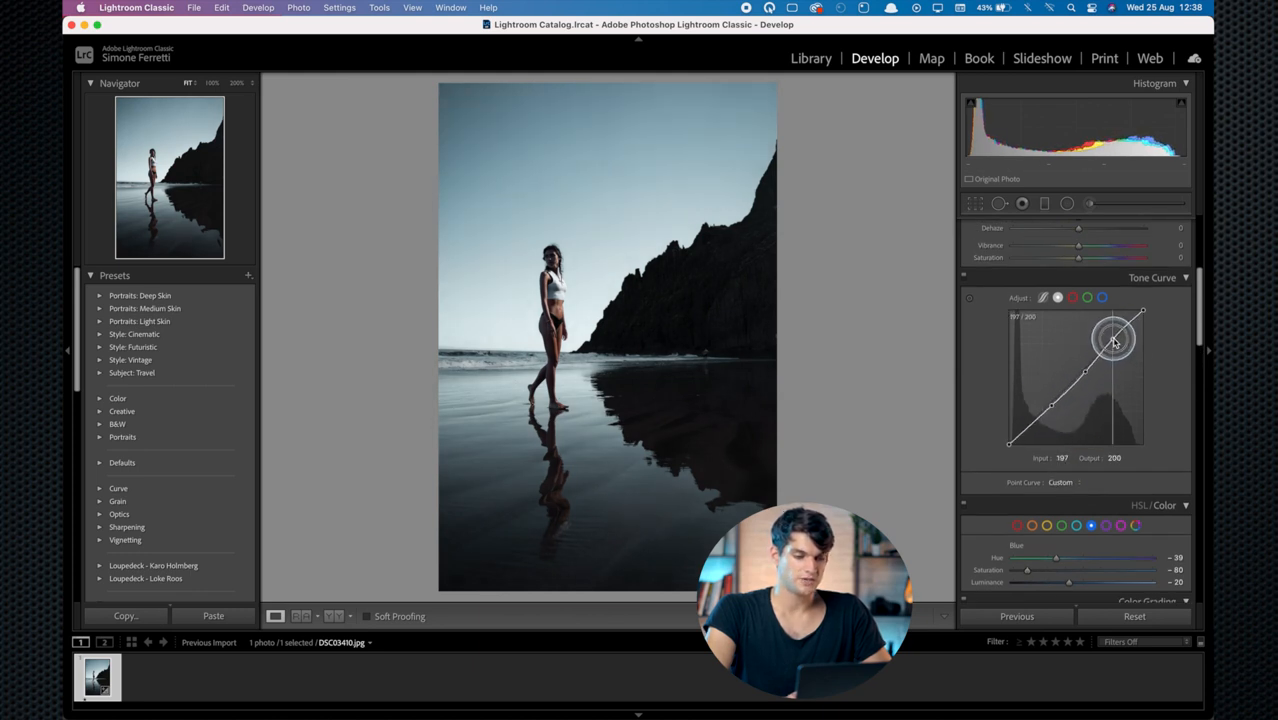
pyautogui.moveTo(1112, 340); pyautogui.dragTo(1012, 448)
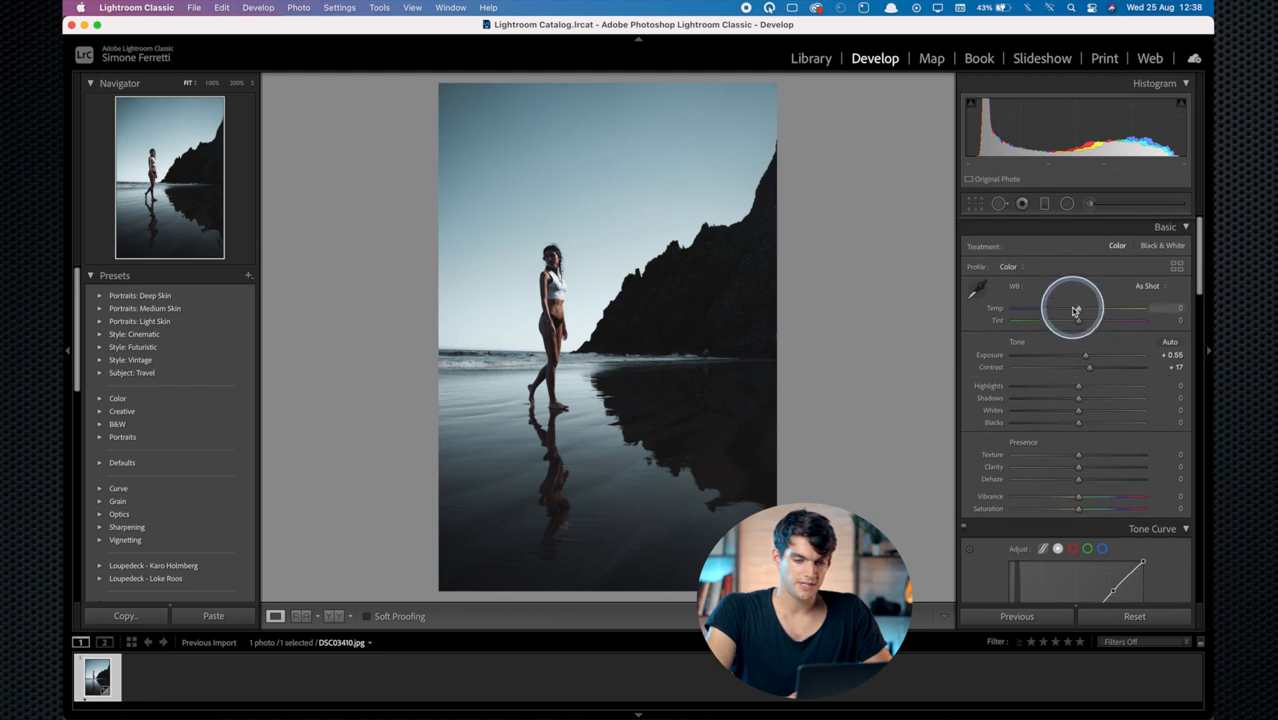
# - Warm the white balance slightly with the Temp slider
pyautogui.moveTo(1078, 308); pyautogui.dragTo(1066, 308)
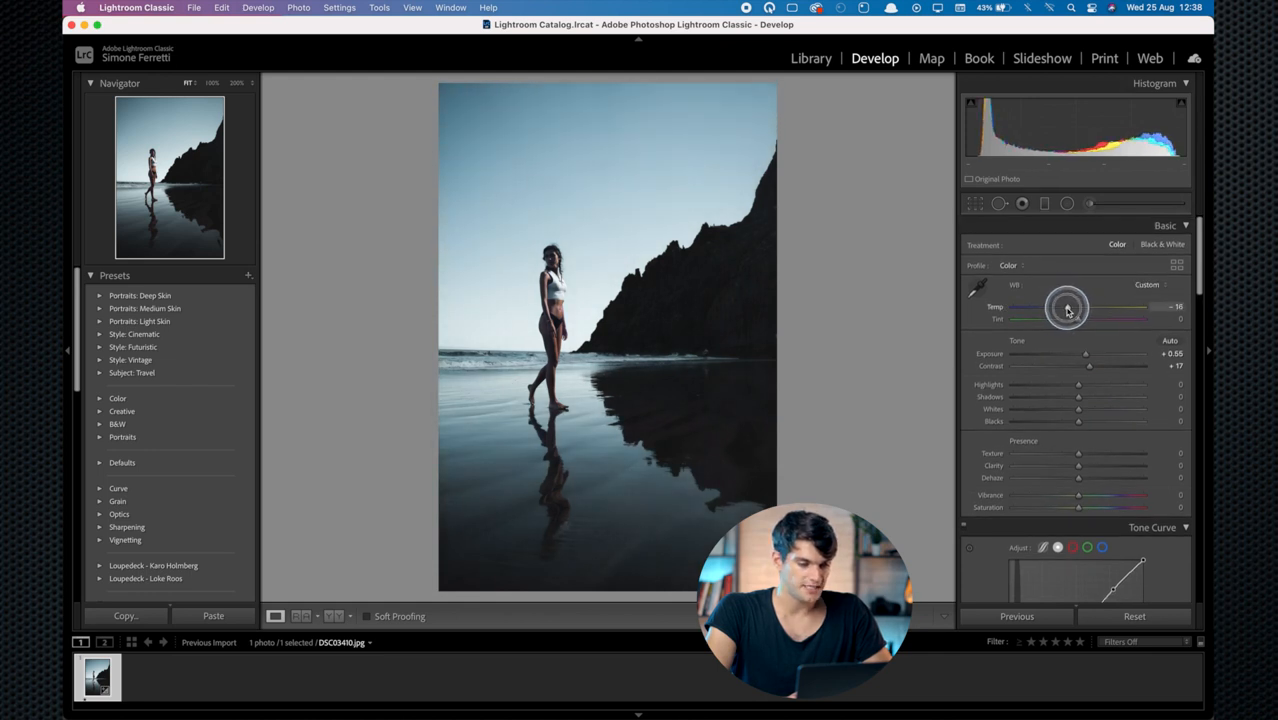
pyautogui.moveTo(1068, 308); pyautogui.dragTo(1084, 308)
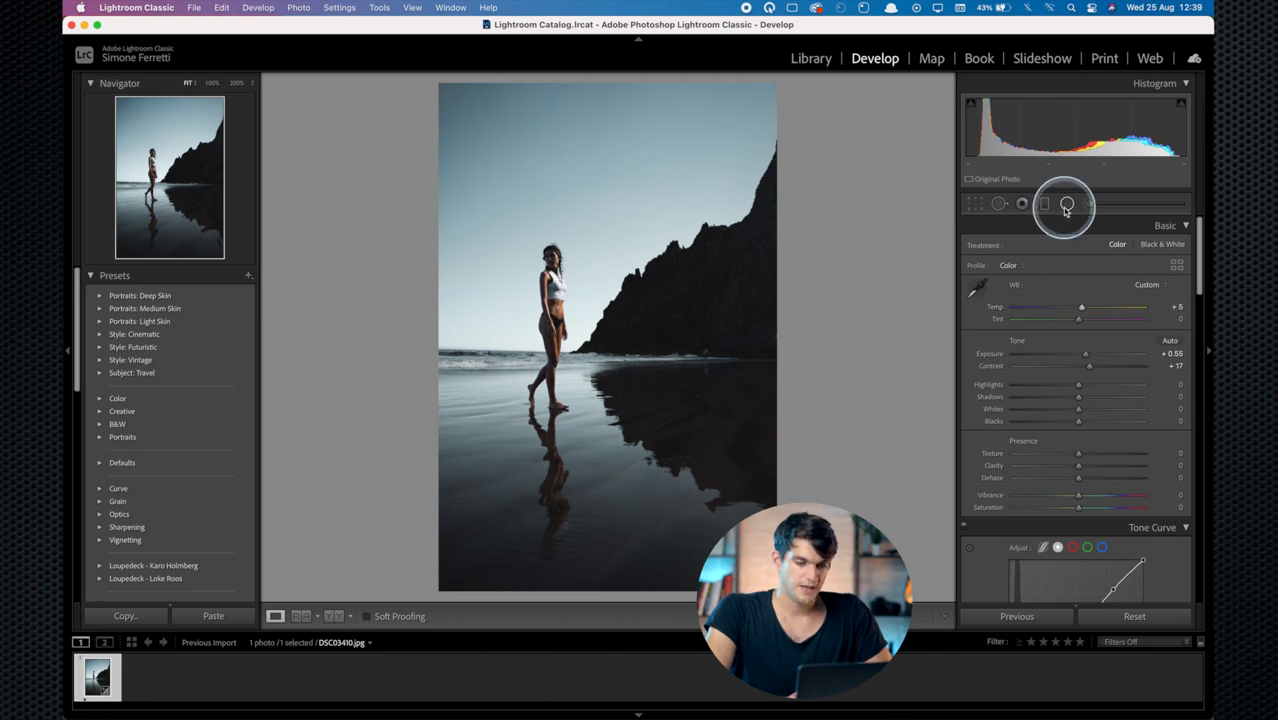
# - Add a radial filter over the cliff and shoreline with raised Exposure and warmer Temp
pyautogui.click(1064, 204)
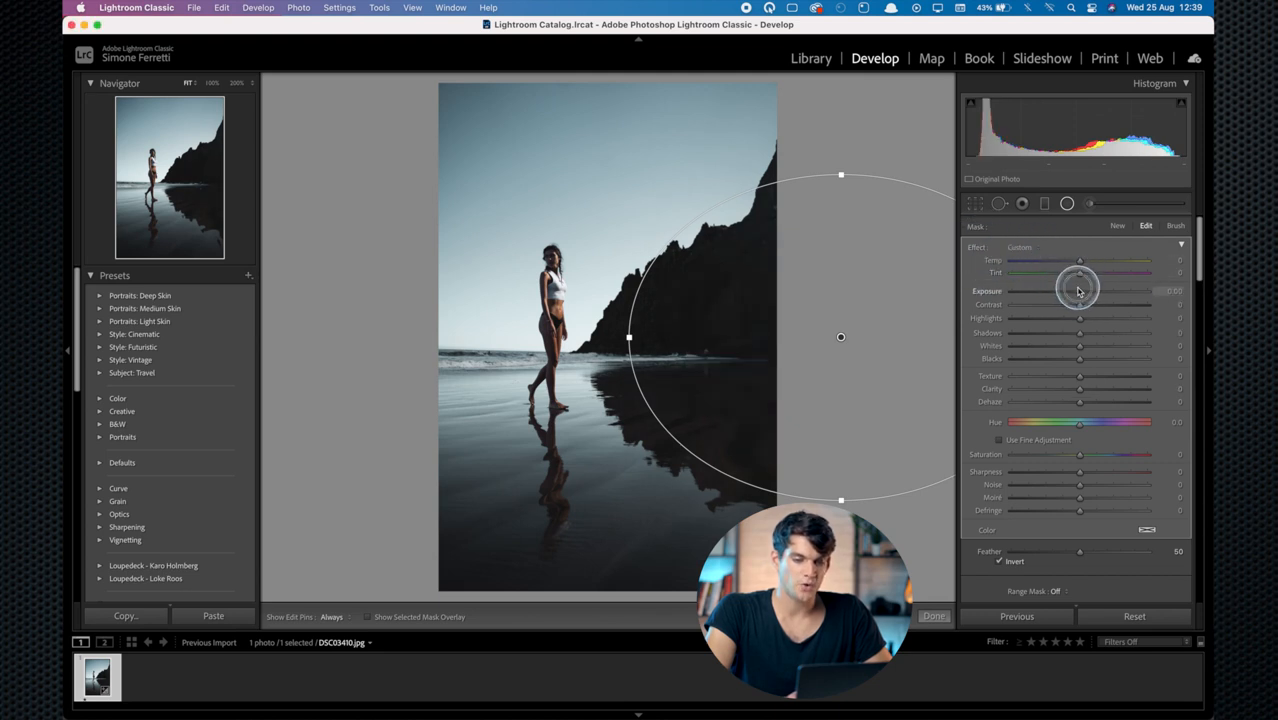
pyautogui.moveTo(1080, 292); pyautogui.dragTo(1092, 292)
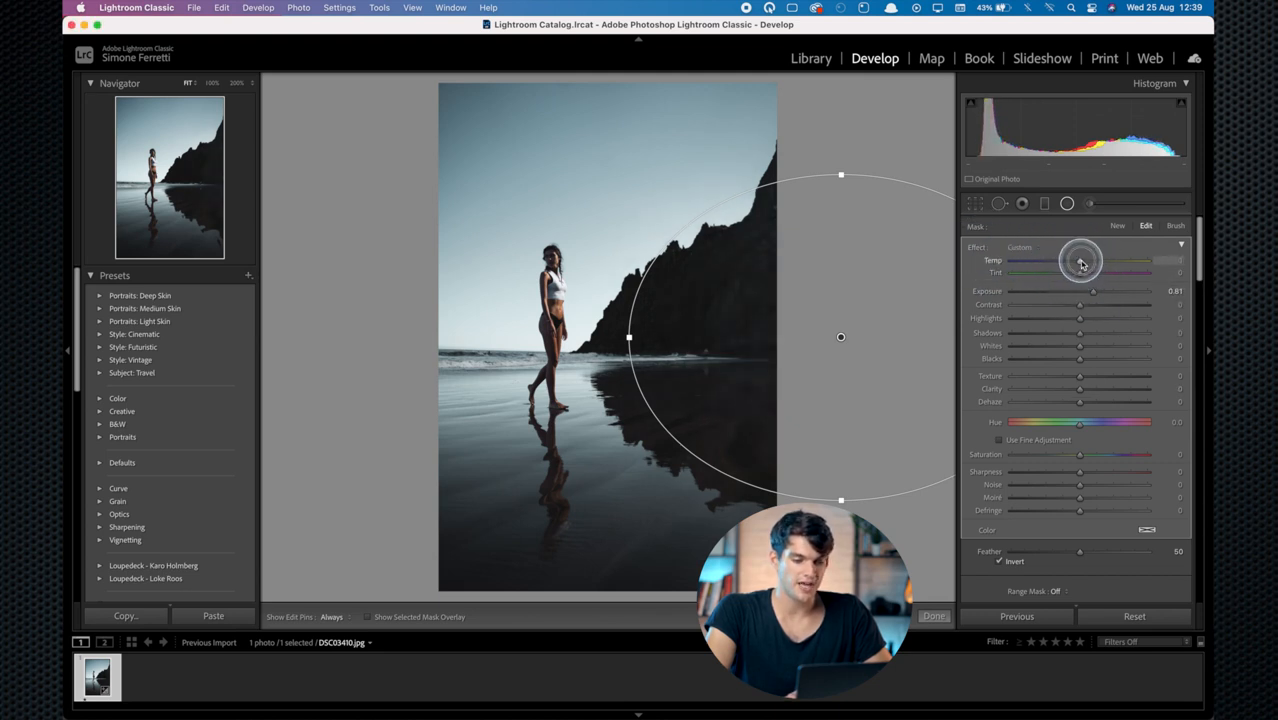
pyautogui.moveTo(1080, 260); pyautogui.dragTo(1090, 260)
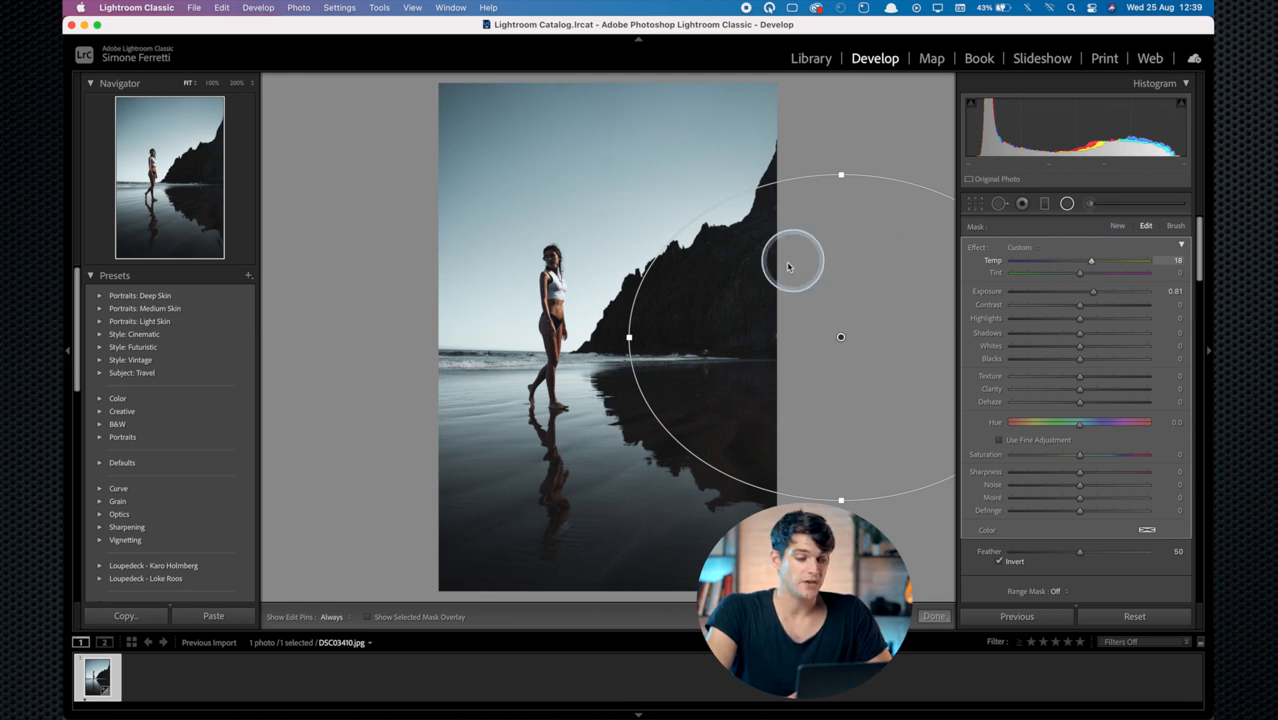
pyautogui.moveTo(906, 216)
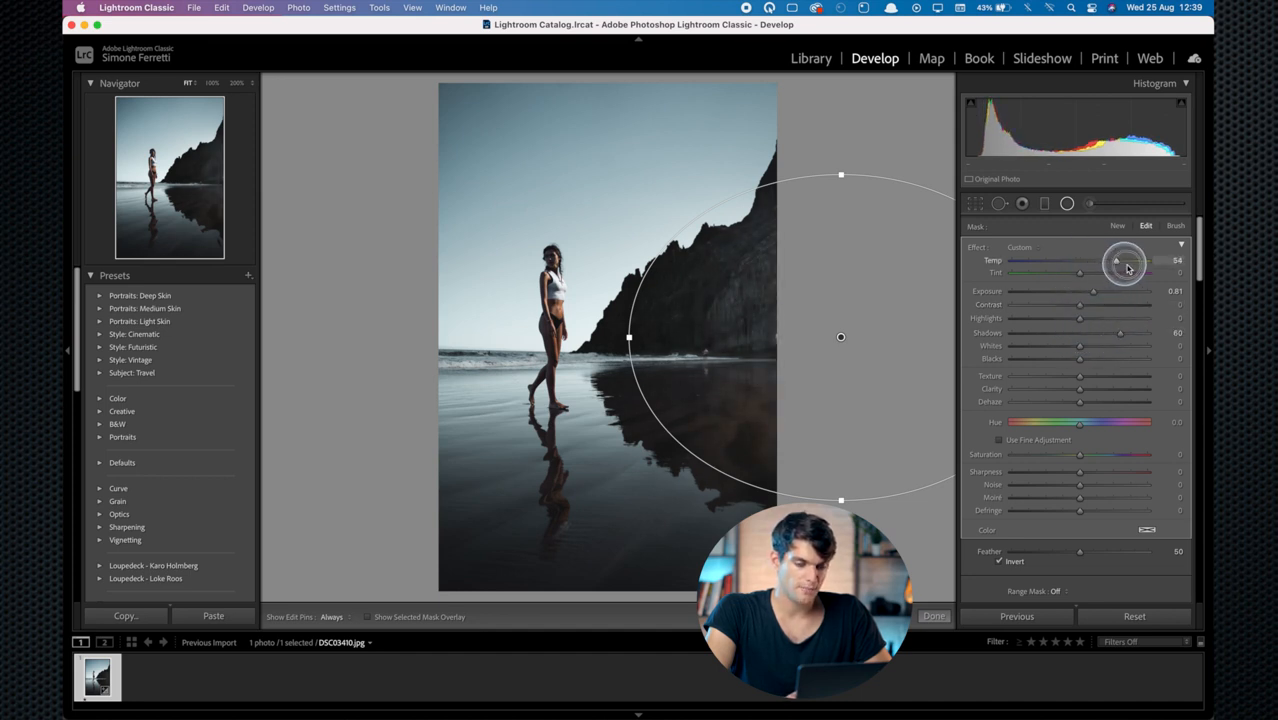
pyautogui.moveTo(1118, 260); pyautogui.dragTo(1136, 260)
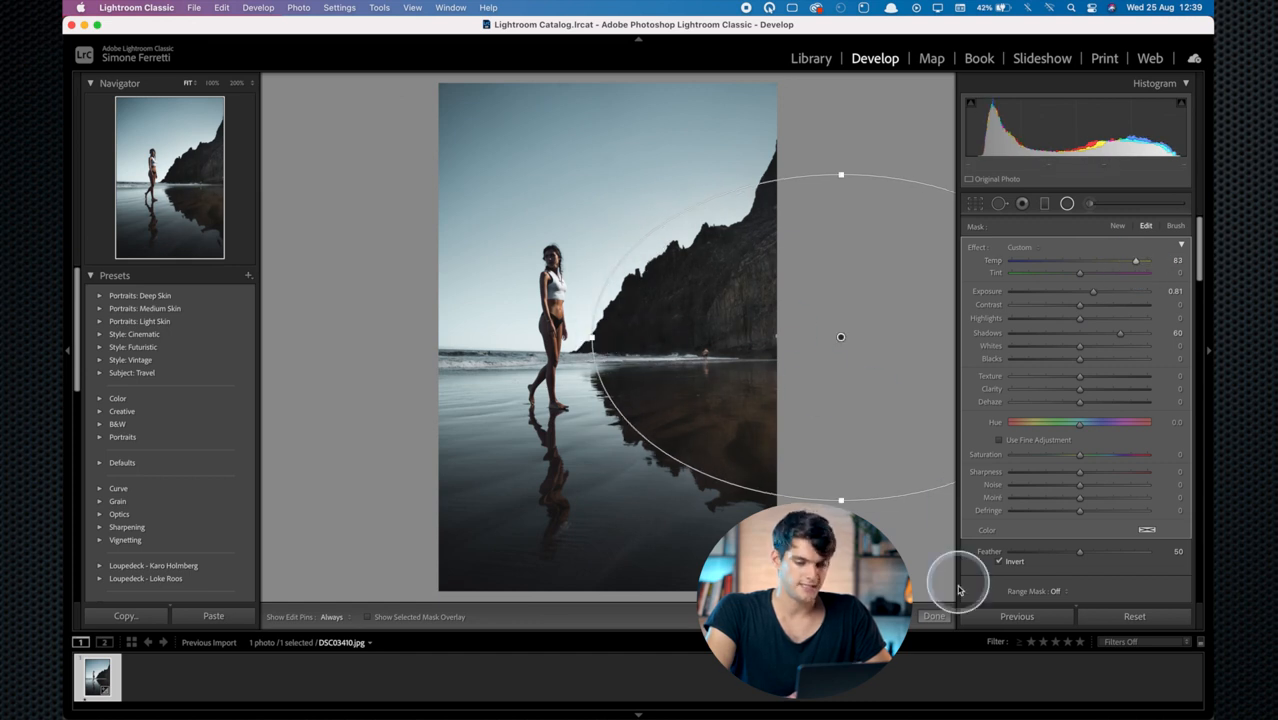
pyautogui.click(932, 616)
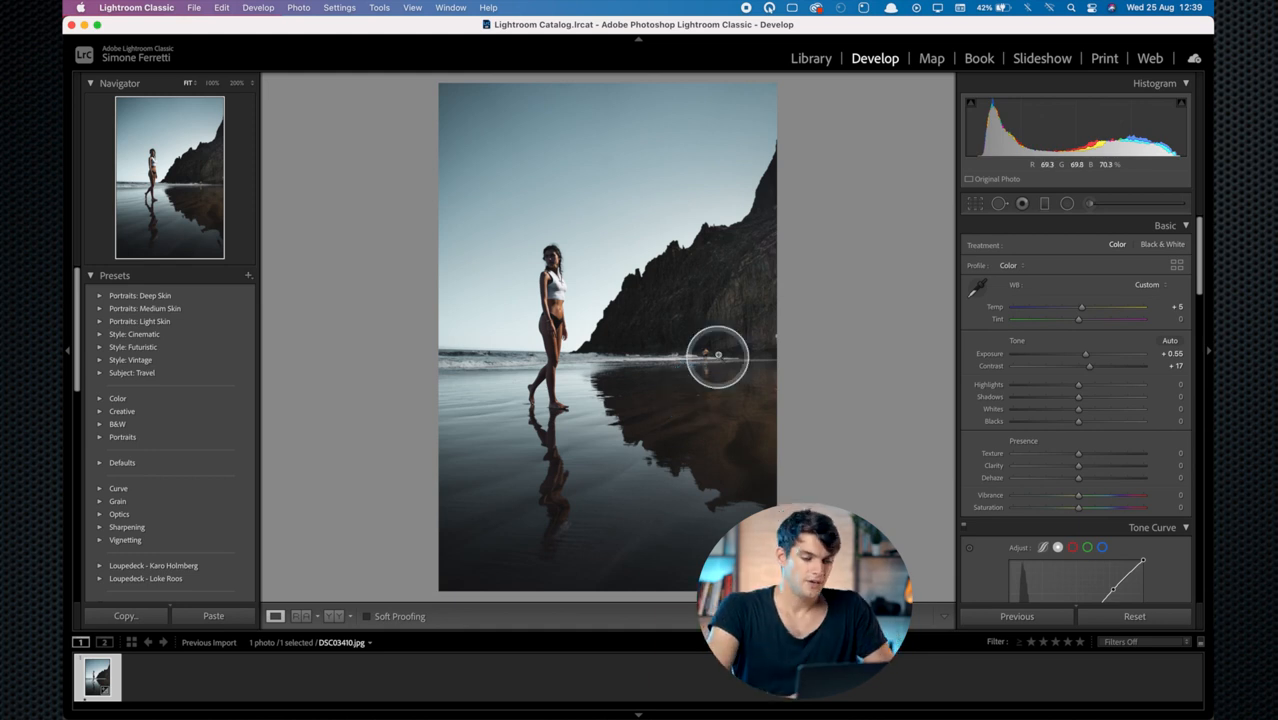
# - Heal away the two small figures in the distant surf with Spot Removal
pyautogui.click(998, 204)
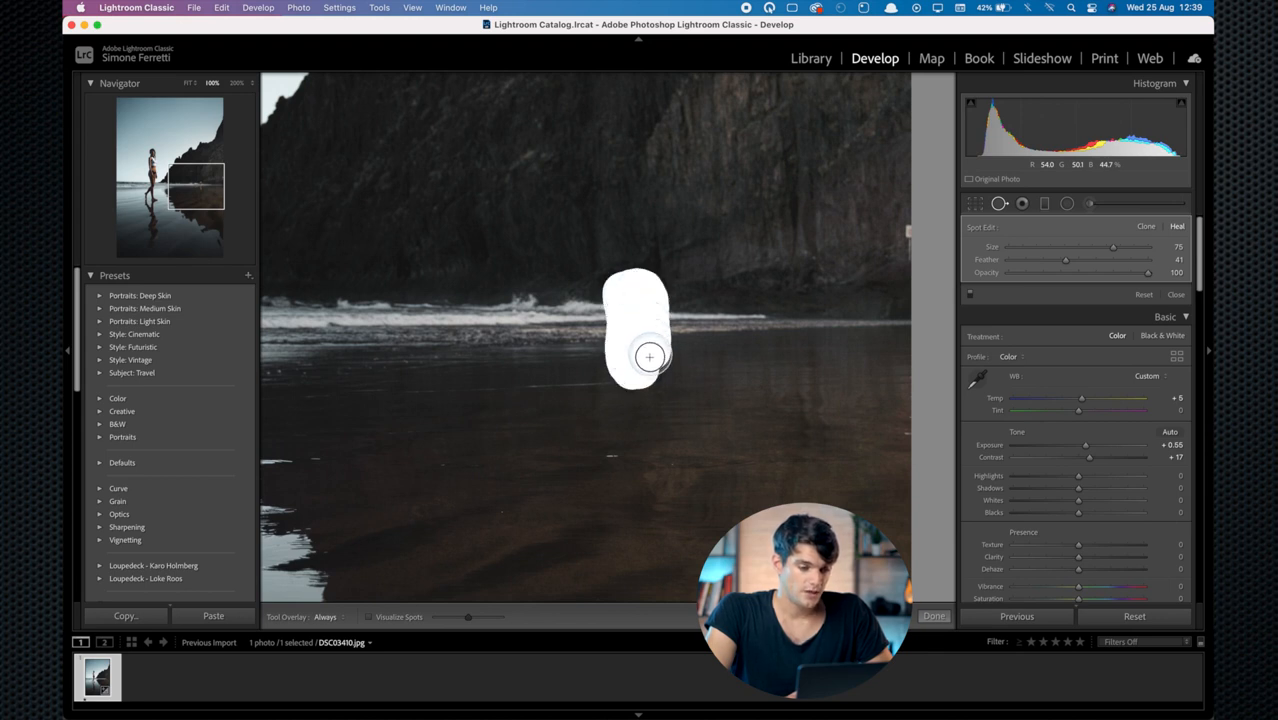
pyautogui.moveTo(648, 356); pyautogui.dragTo(504, 356)
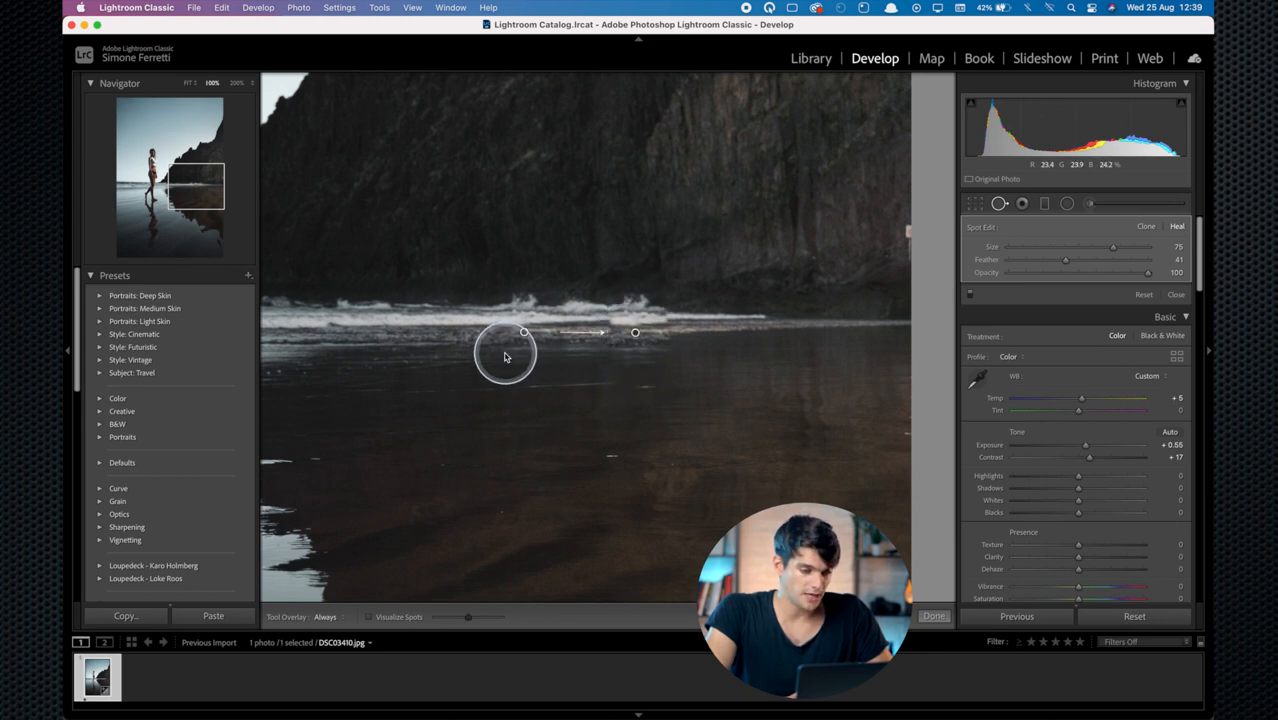
pyautogui.moveTo(1064, 260); pyautogui.dragTo(1096, 260)
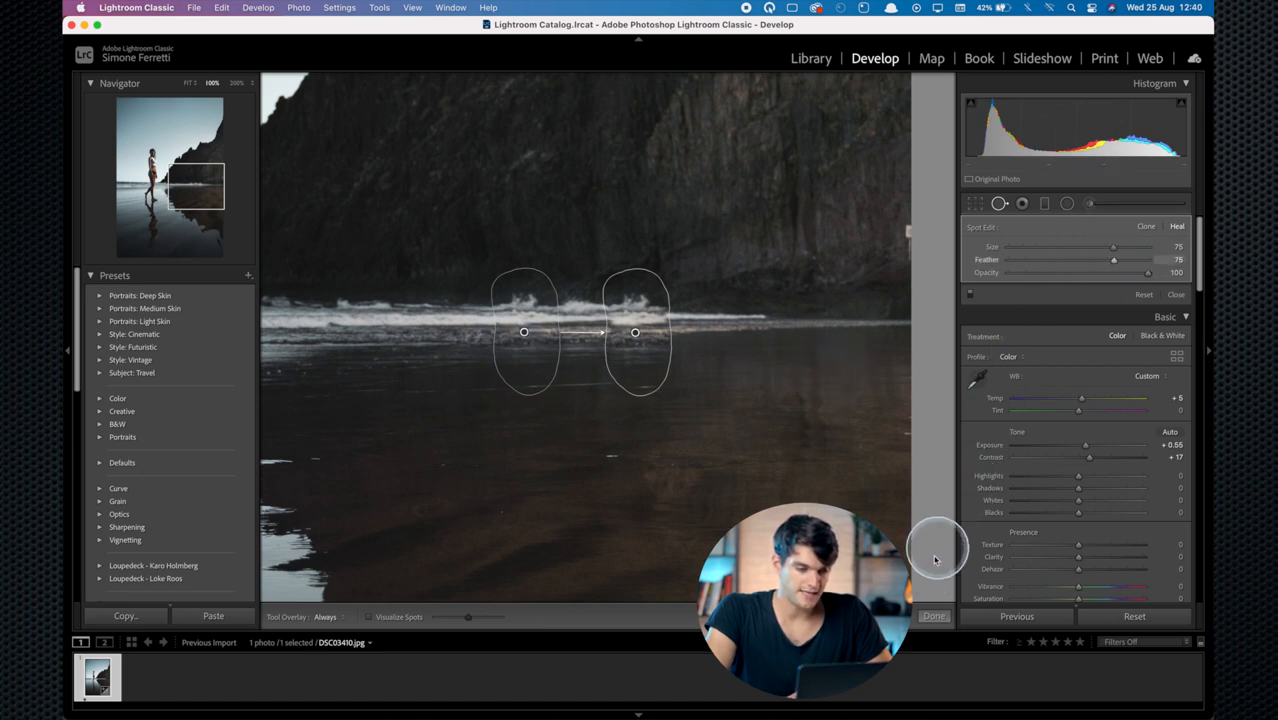
pyautogui.click(932, 616)
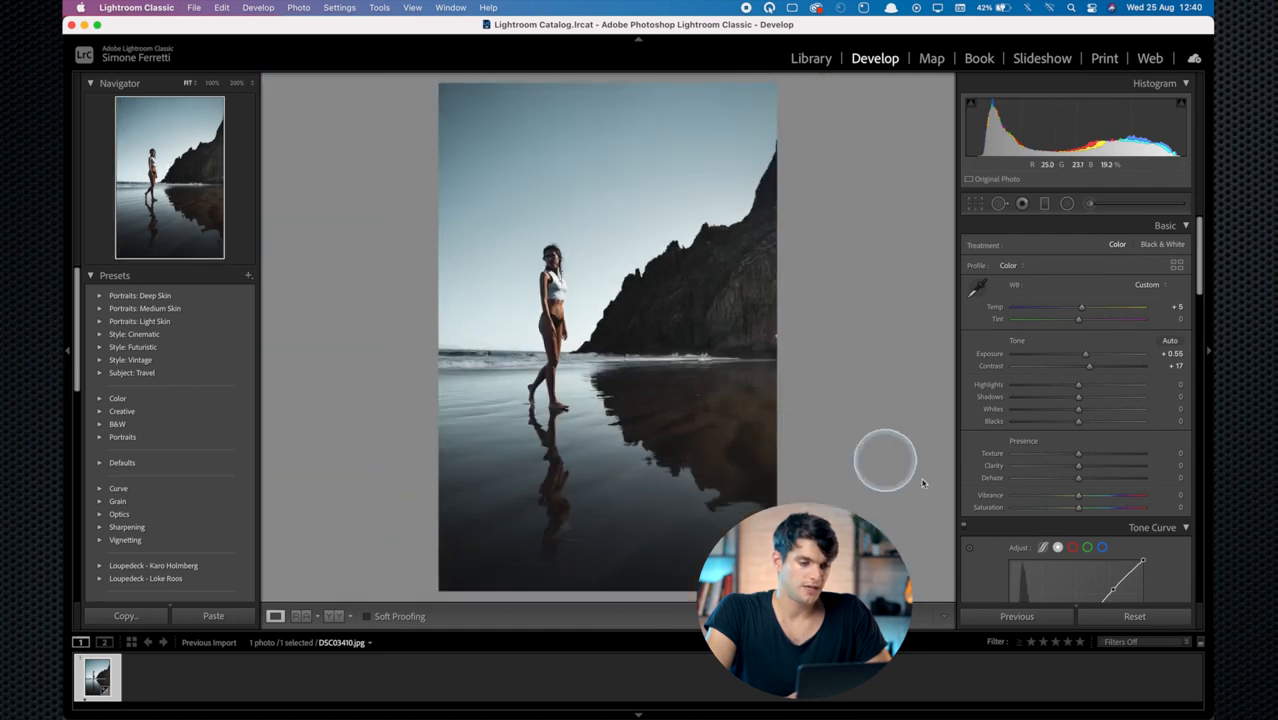
pyautogui.moveTo(672, 418)
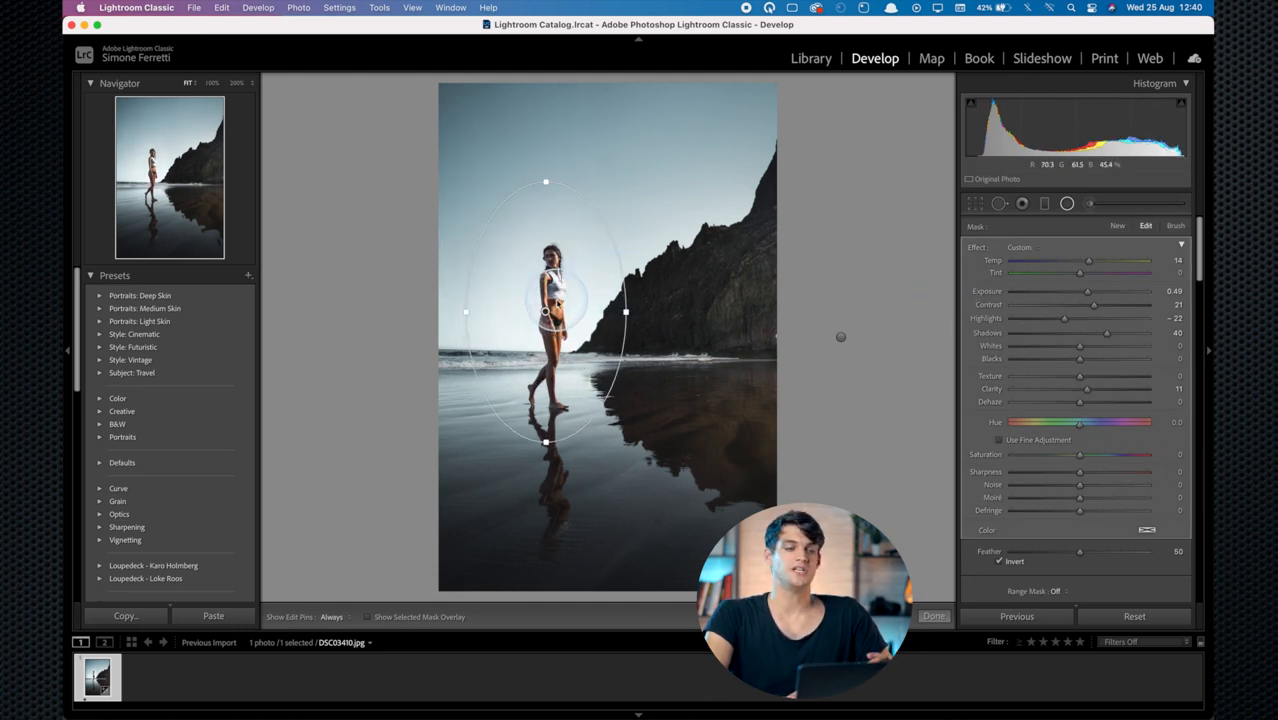
# - Show the mask overlay for the radial filter around the woman
pyautogui.click(932, 616)
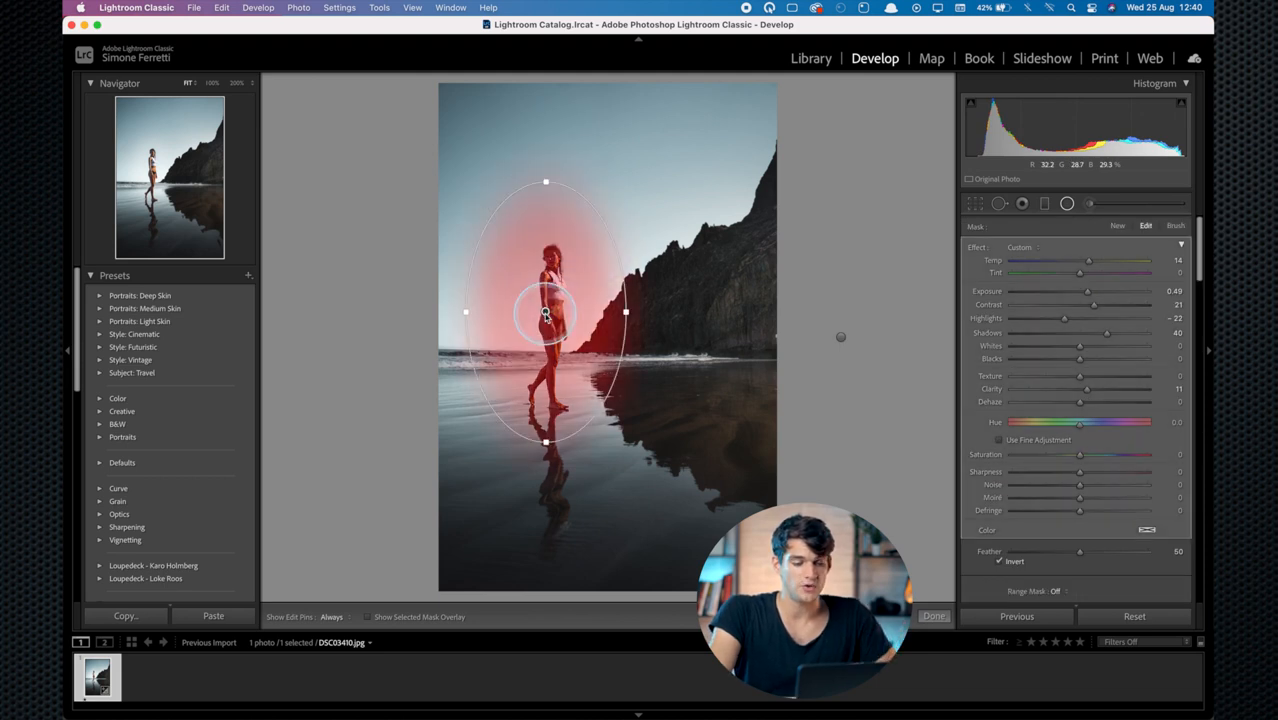
# - Start an Adjustment Brush mask and paint the subject's arm, waist and torso into it
pyautogui.click(1088, 204)
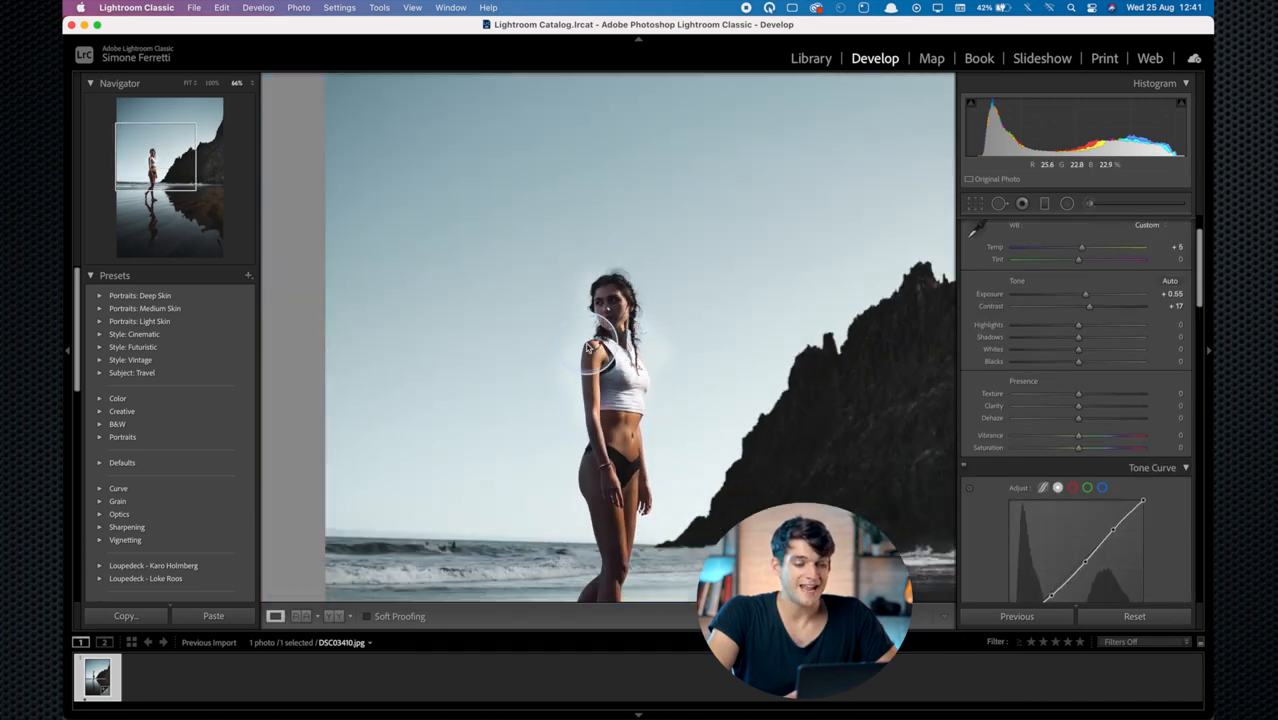
pyautogui.click(584, 348)
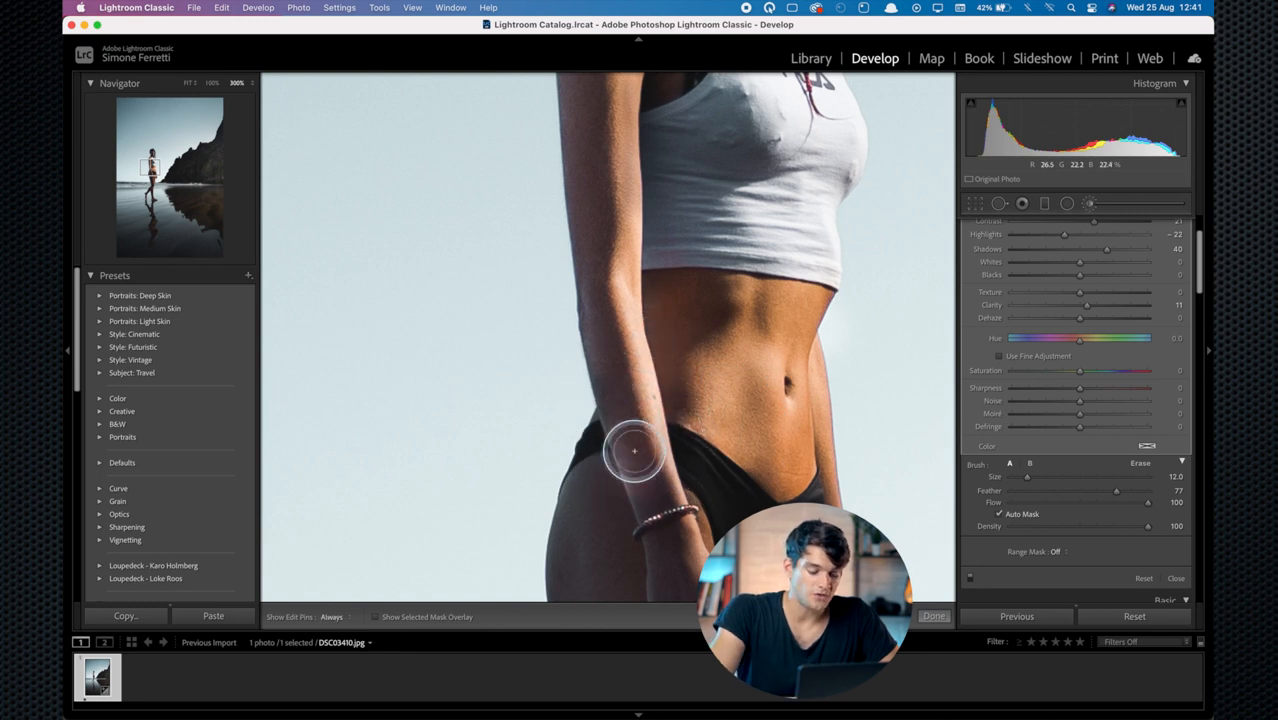
pyautogui.click(376, 616)
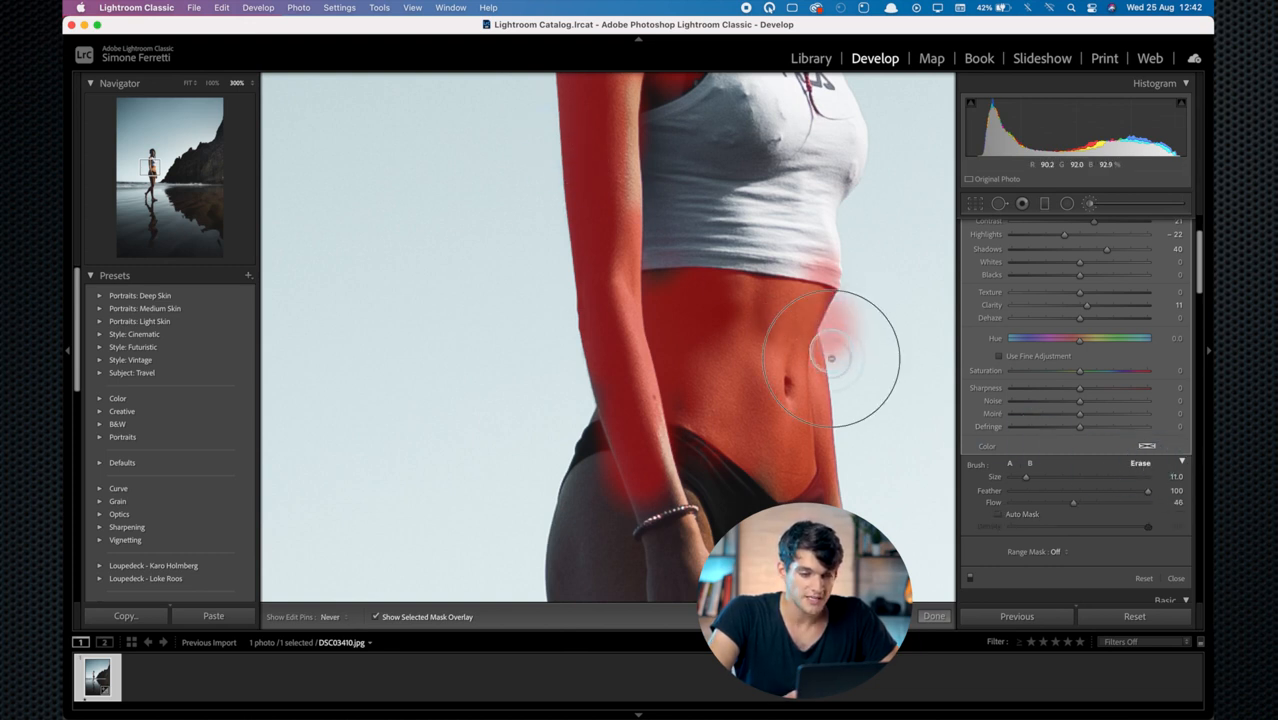
pyautogui.moveTo(830, 324)
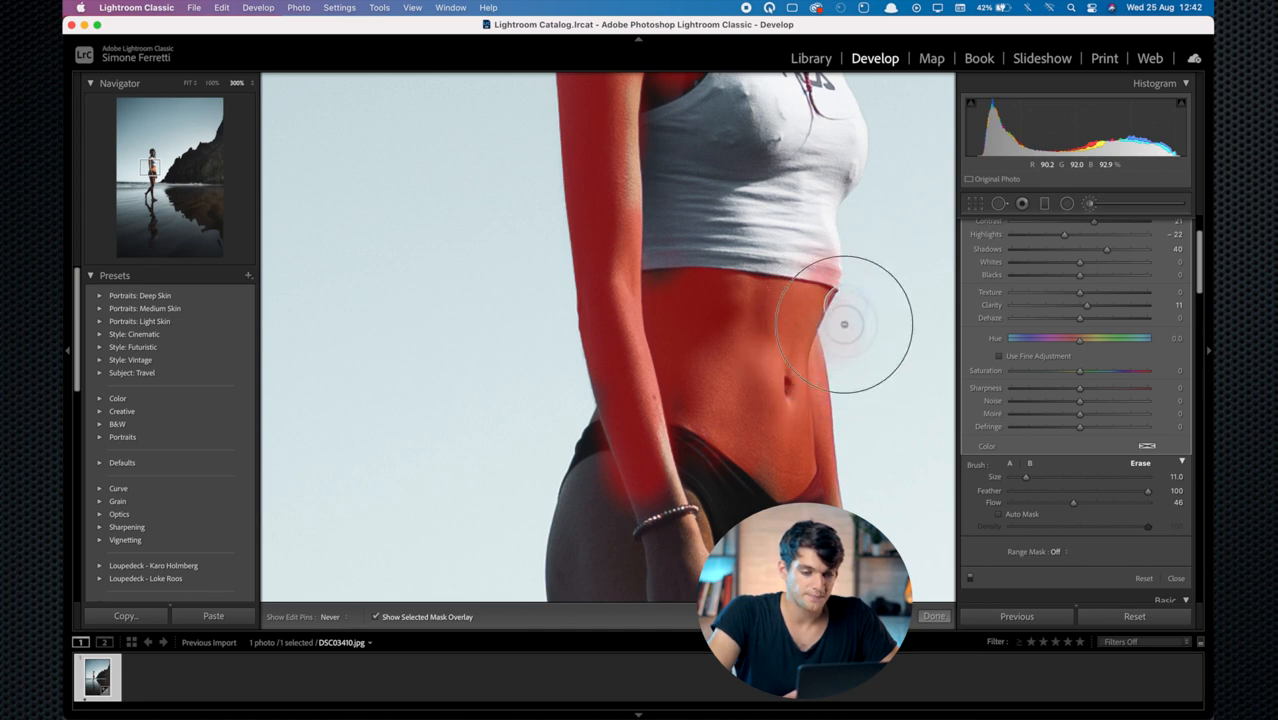
pyautogui.moveTo(844, 324); pyautogui.dragTo(852, 412)
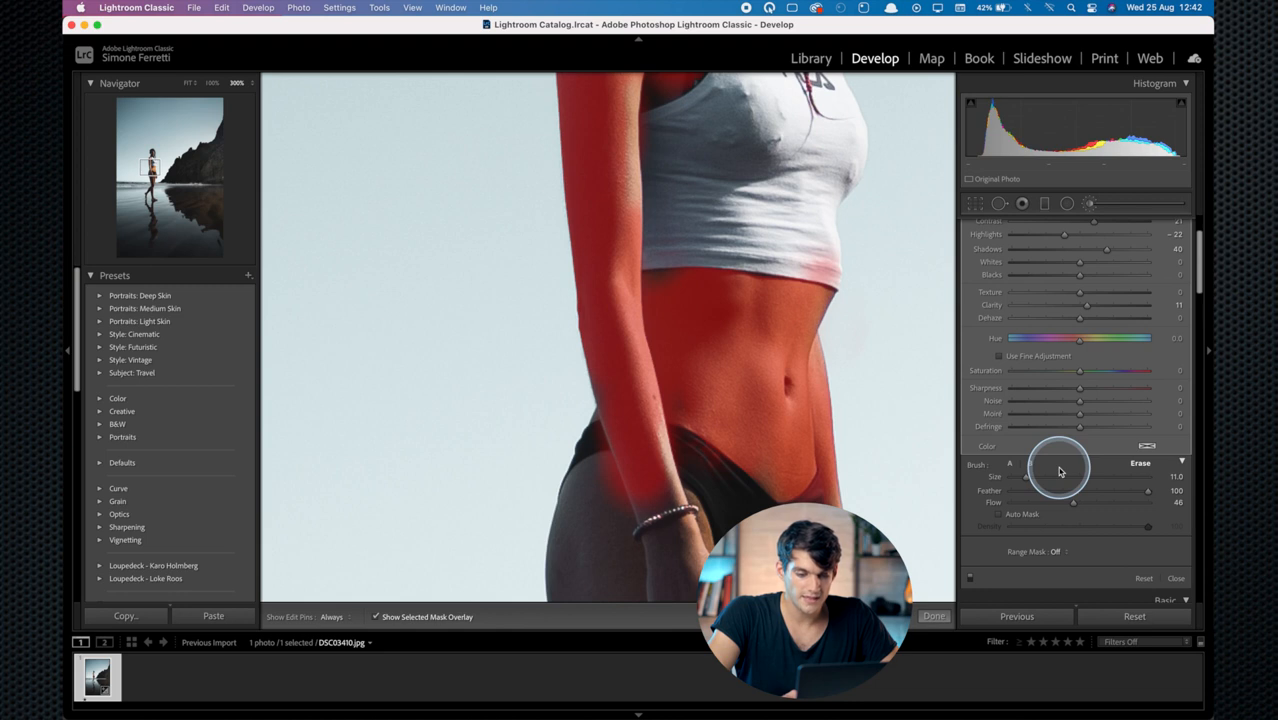
pyautogui.press('space')
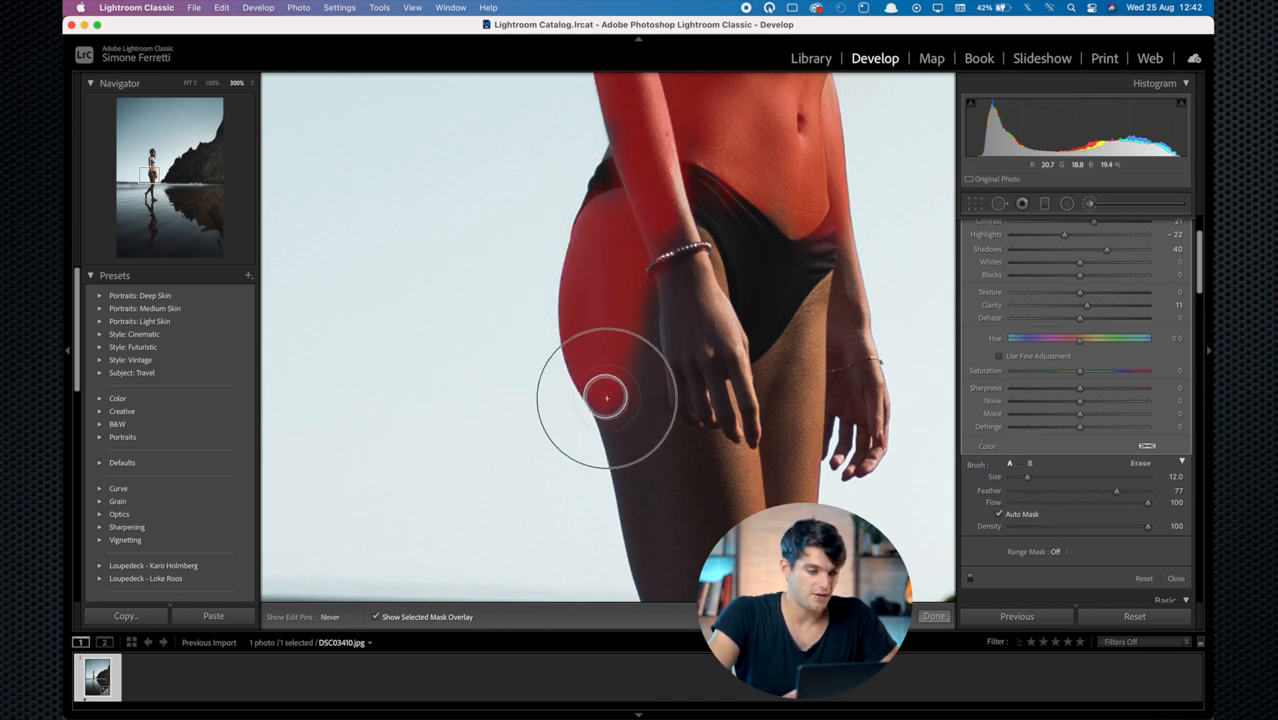
# - Paint the hips and both legs down to the feet into the mask, undoing one stray stroke
pyautogui.moveTo(608, 398); pyautogui.dragTo(642, 280)
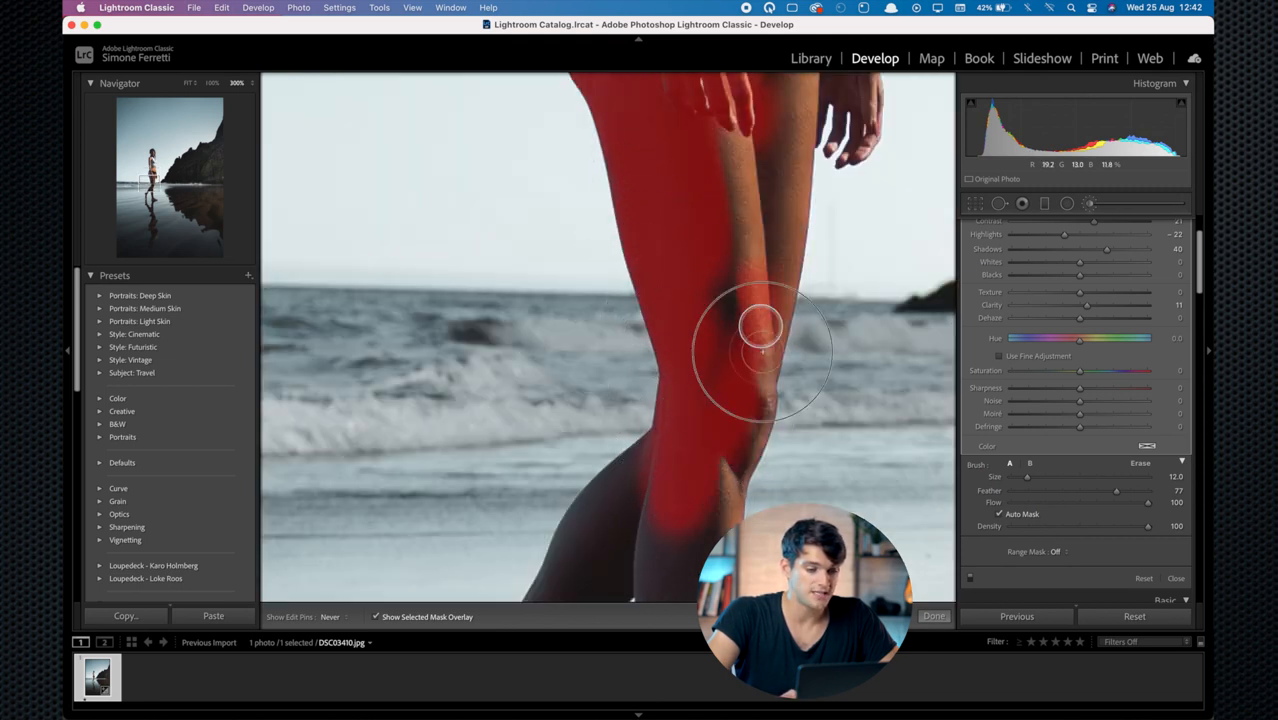
pyautogui.press('space')
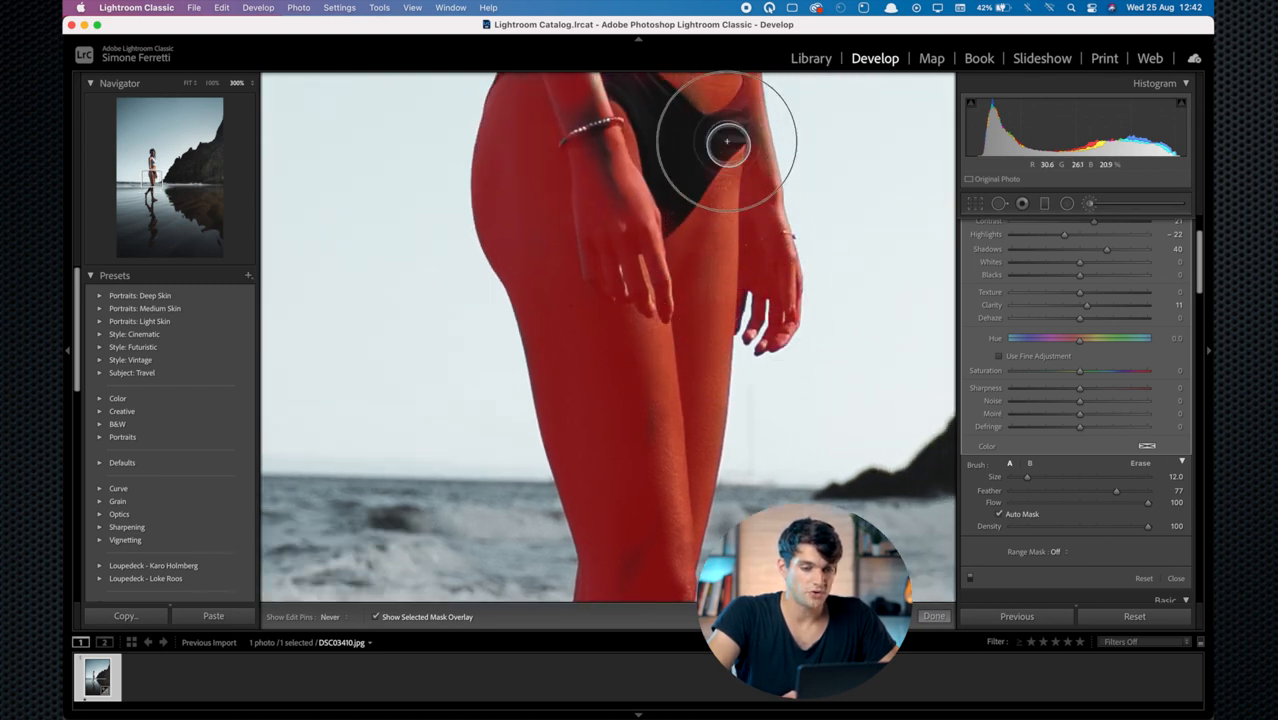
pyautogui.press('space')
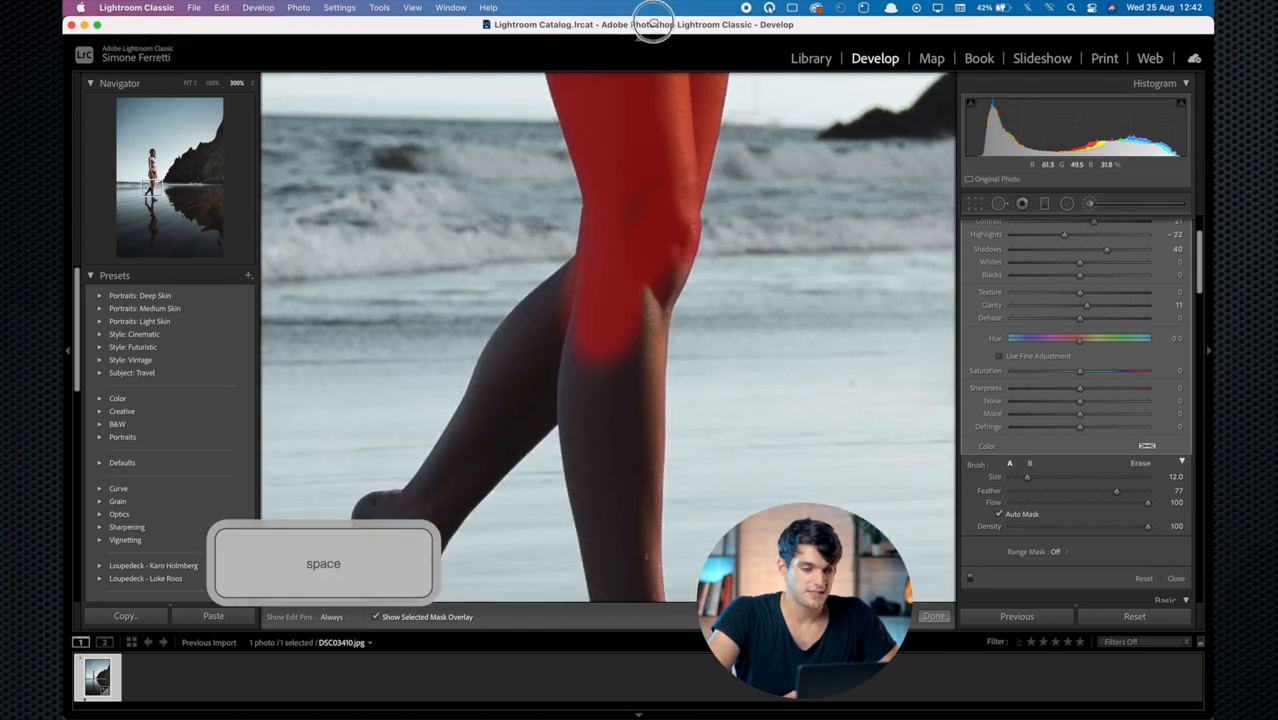
pyautogui.press('space')
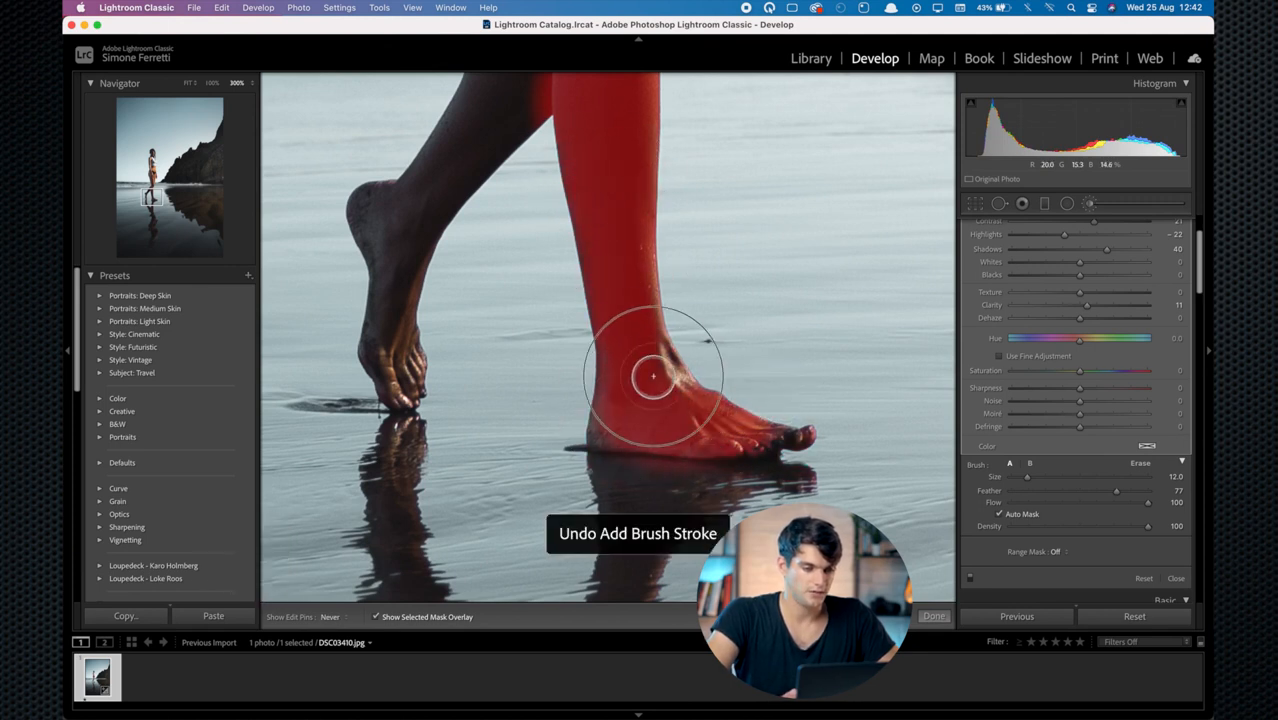
pyautogui.press('space')
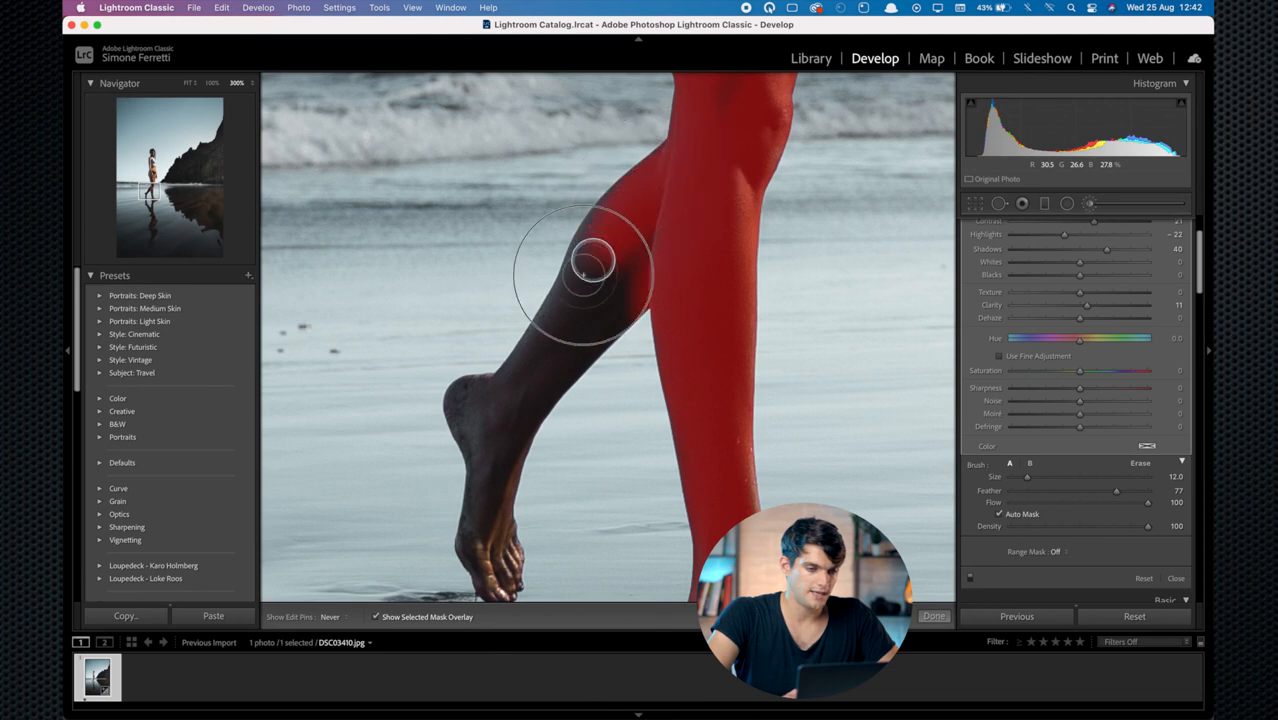
pyautogui.moveTo(584, 276); pyautogui.dragTo(570, 316)
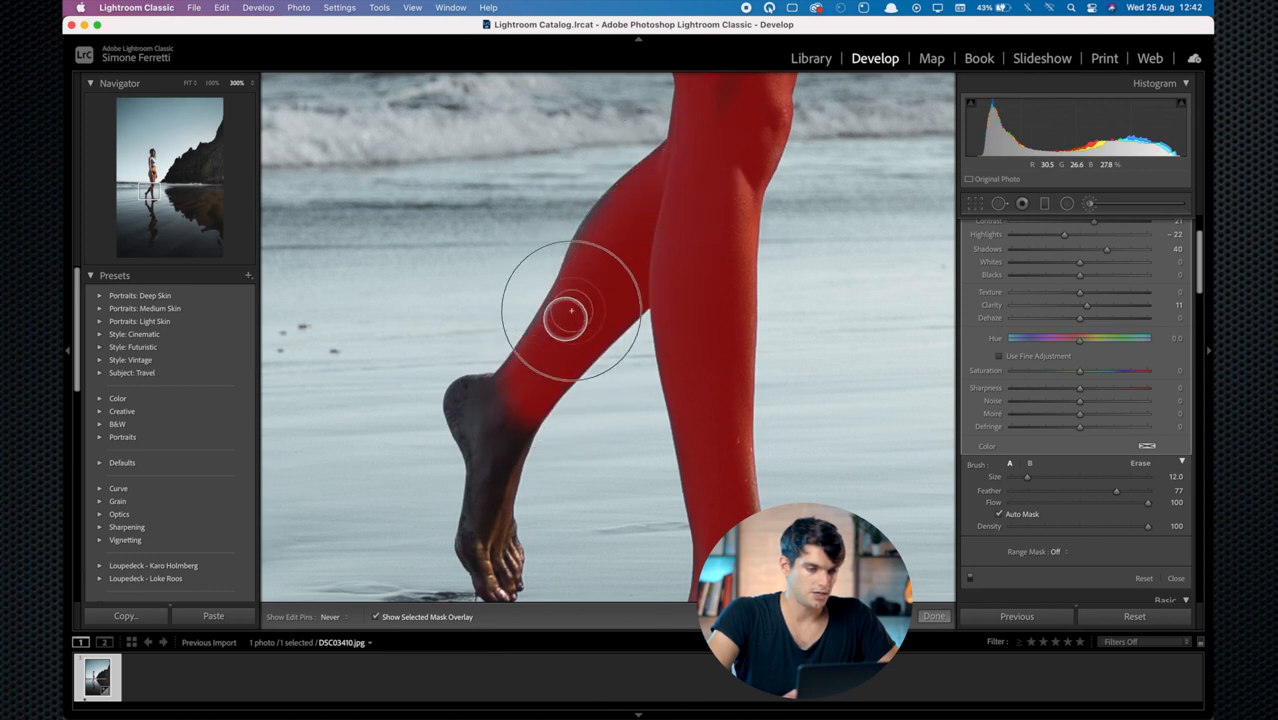
pyautogui.moveTo(570, 310); pyautogui.dragTo(484, 556)
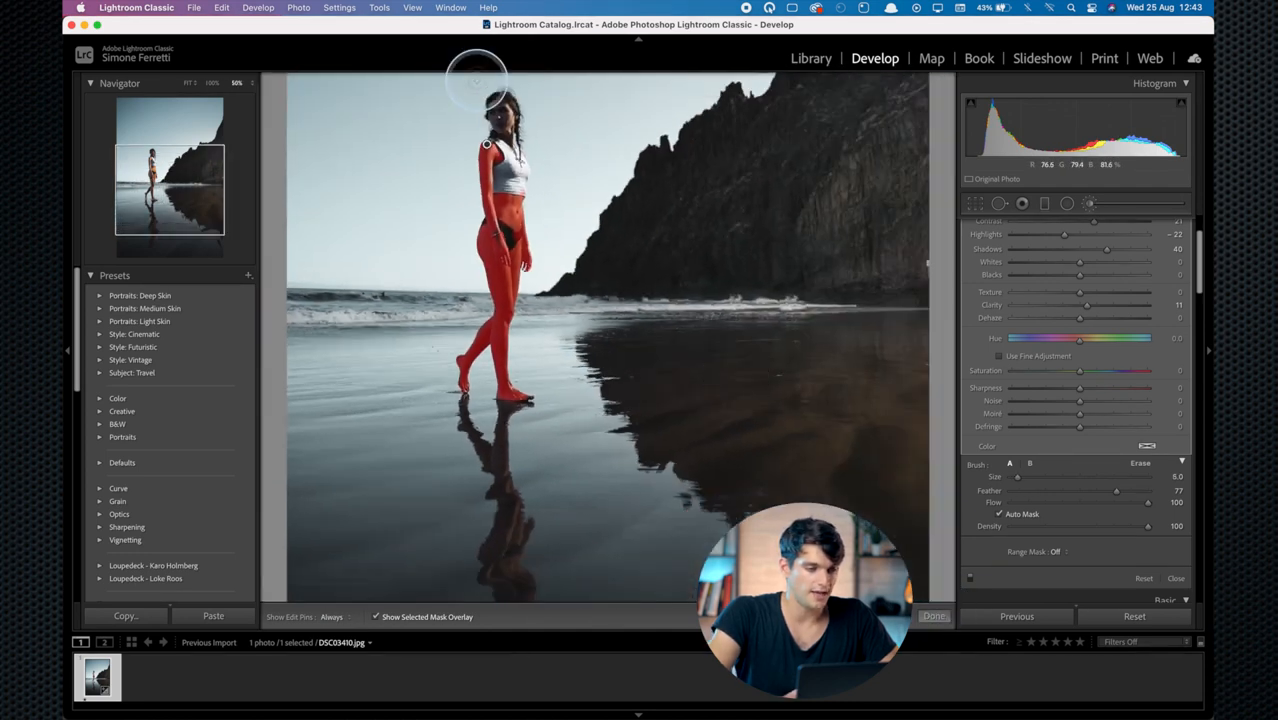
# - Paint the subject's neck, cheek and face into the brush mask
pyautogui.press('space')
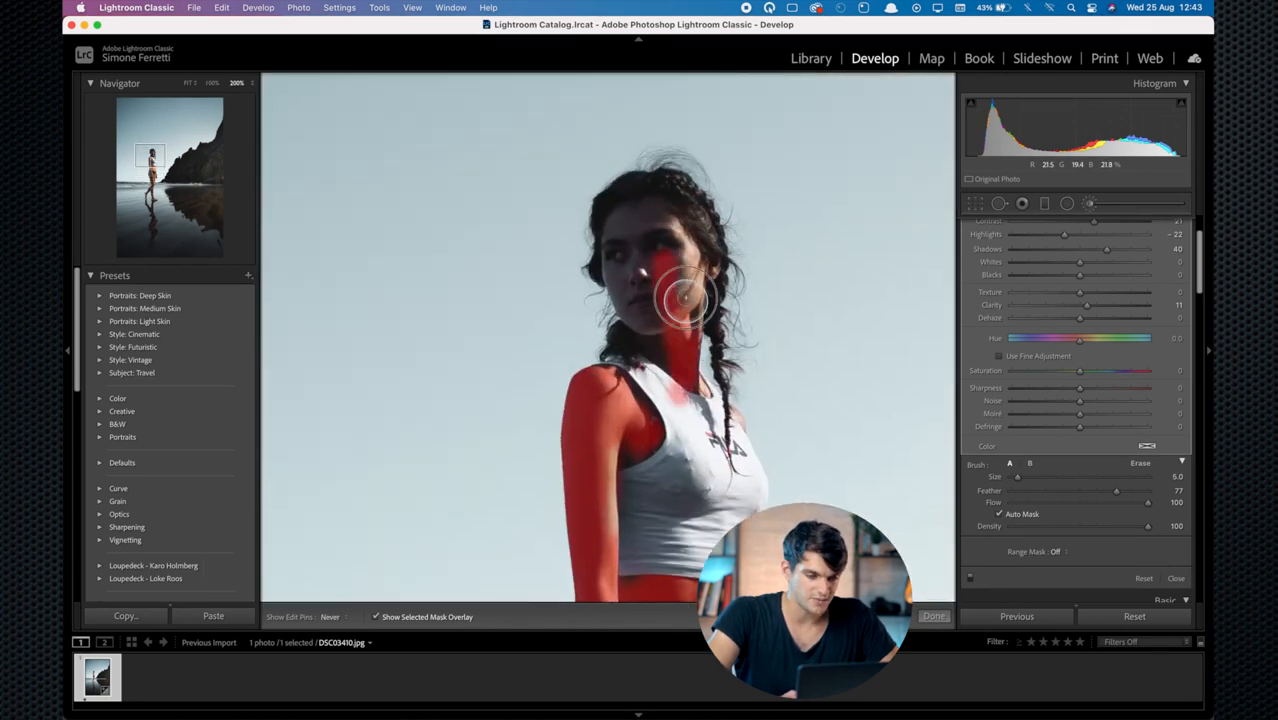
pyautogui.moveTo(684, 300); pyautogui.dragTo(644, 330)
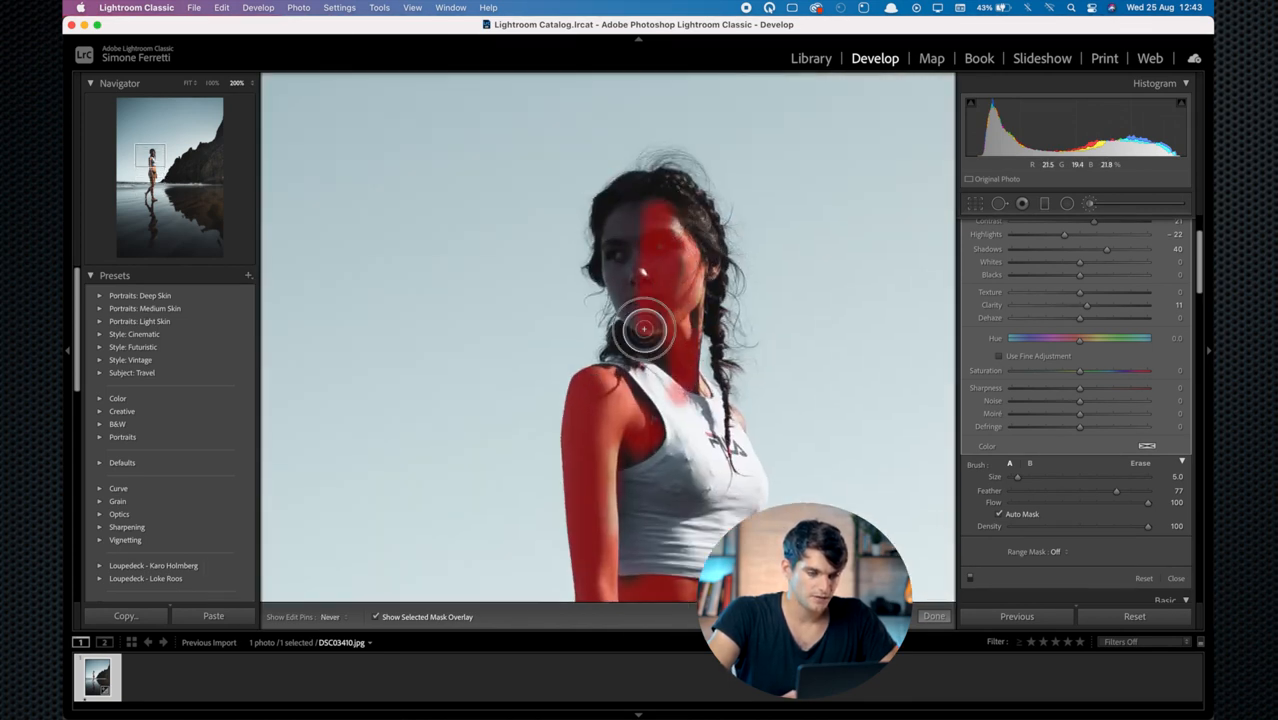
pyautogui.moveTo(644, 330); pyautogui.dragTo(616, 268)
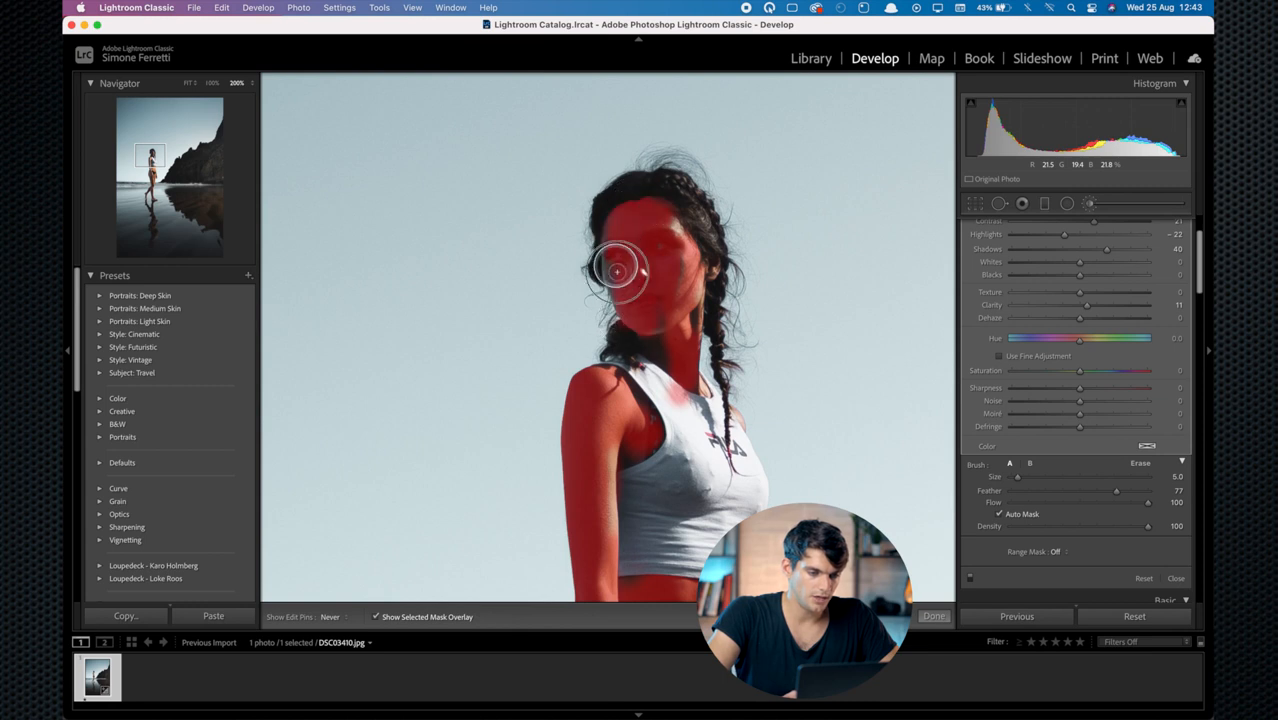
pyautogui.moveTo(620, 268); pyautogui.dragTo(716, 262)
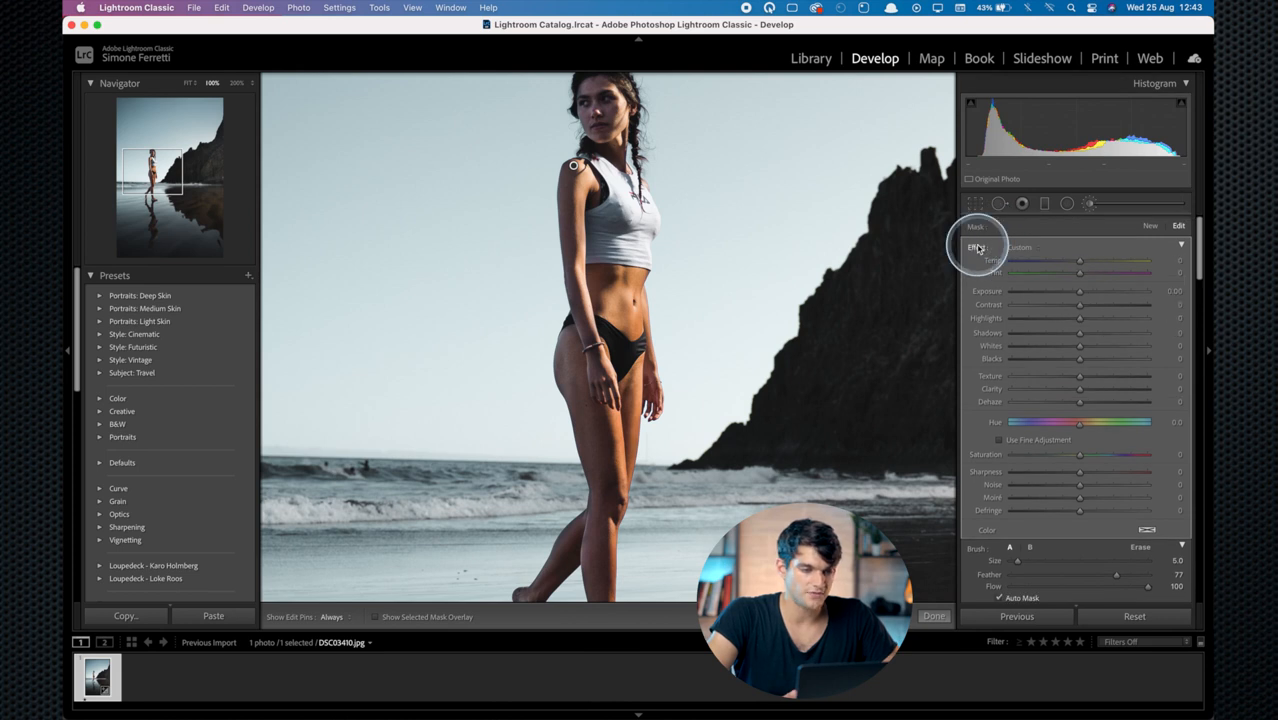
# - Raise the brush Exposure and Temp to brighten and warm the masked subject
pyautogui.moveTo(1080, 292); pyautogui.dragTo(1092, 292)
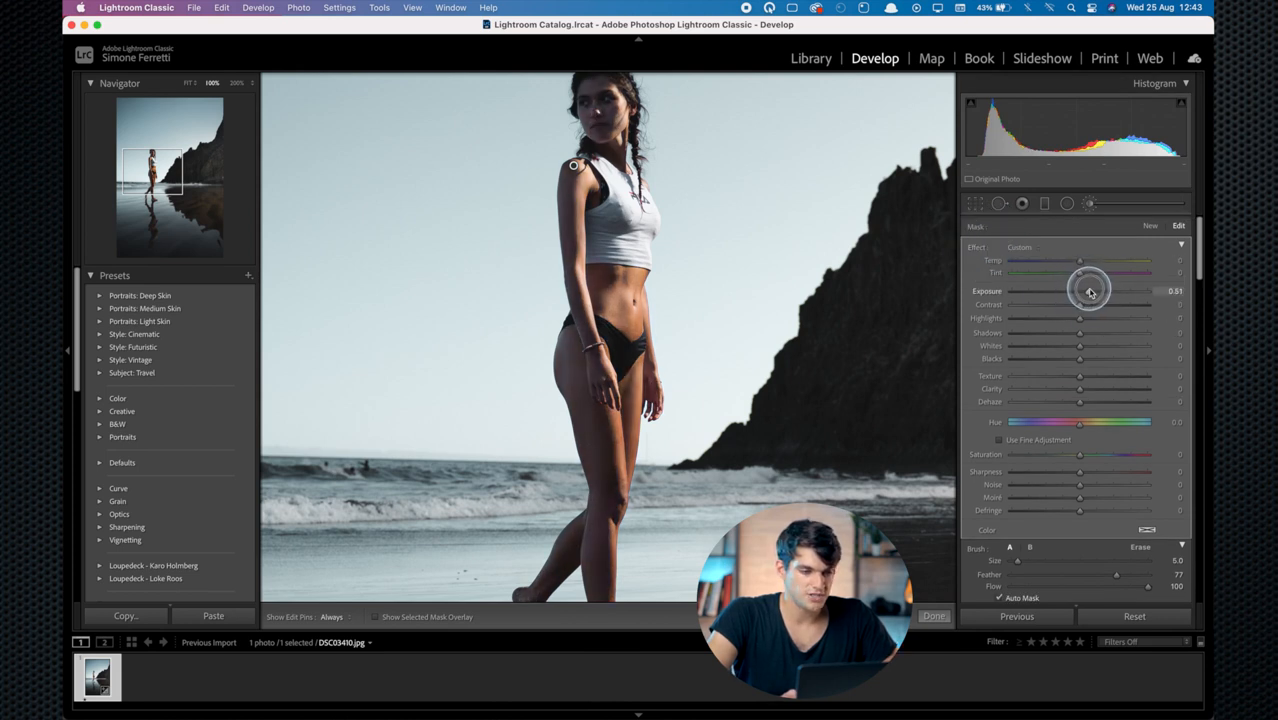
pyautogui.moveTo(1090, 292); pyautogui.dragTo(1096, 292)
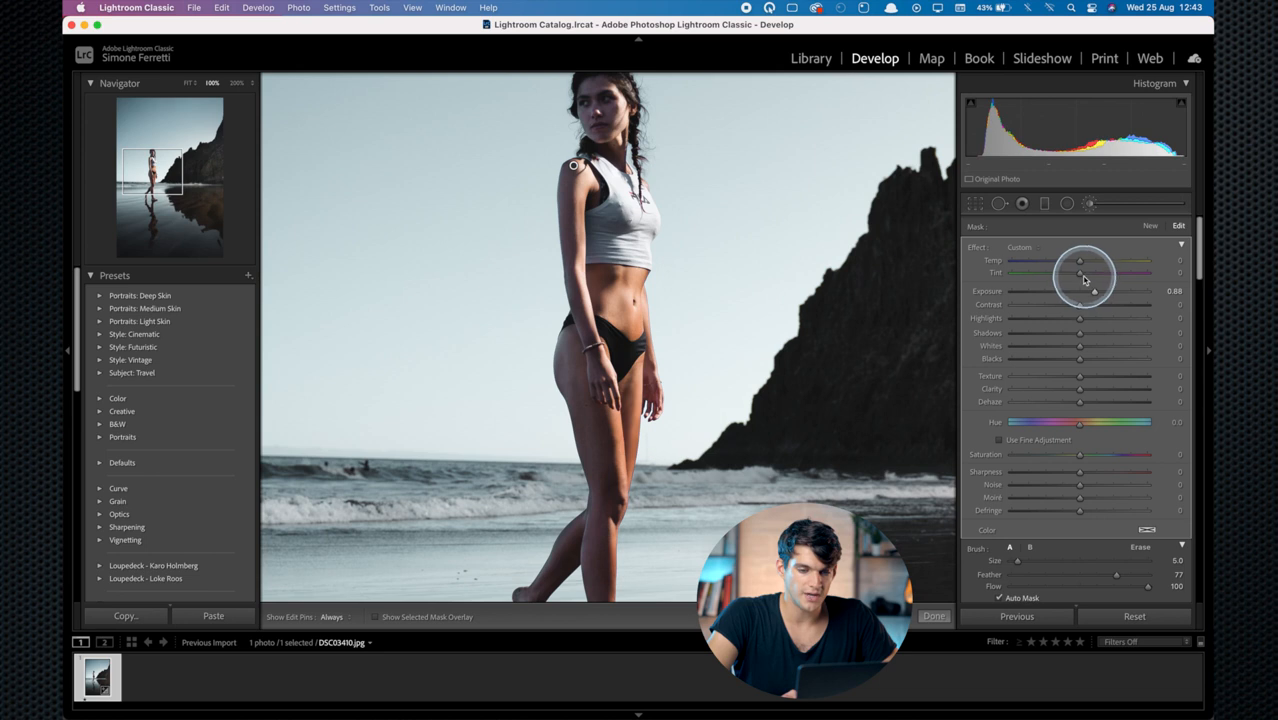
pyautogui.moveTo(1080, 260); pyautogui.dragTo(1100, 260)
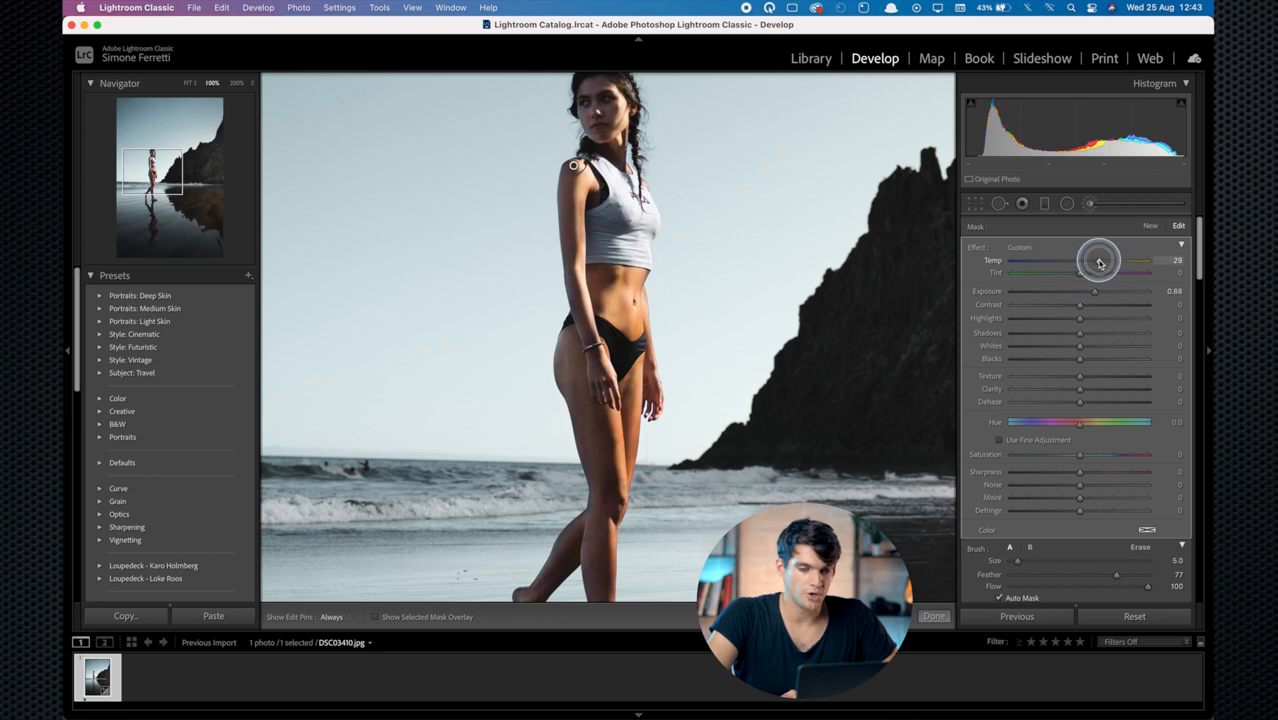
pyautogui.moveTo(1100, 260); pyautogui.dragTo(1082, 260)
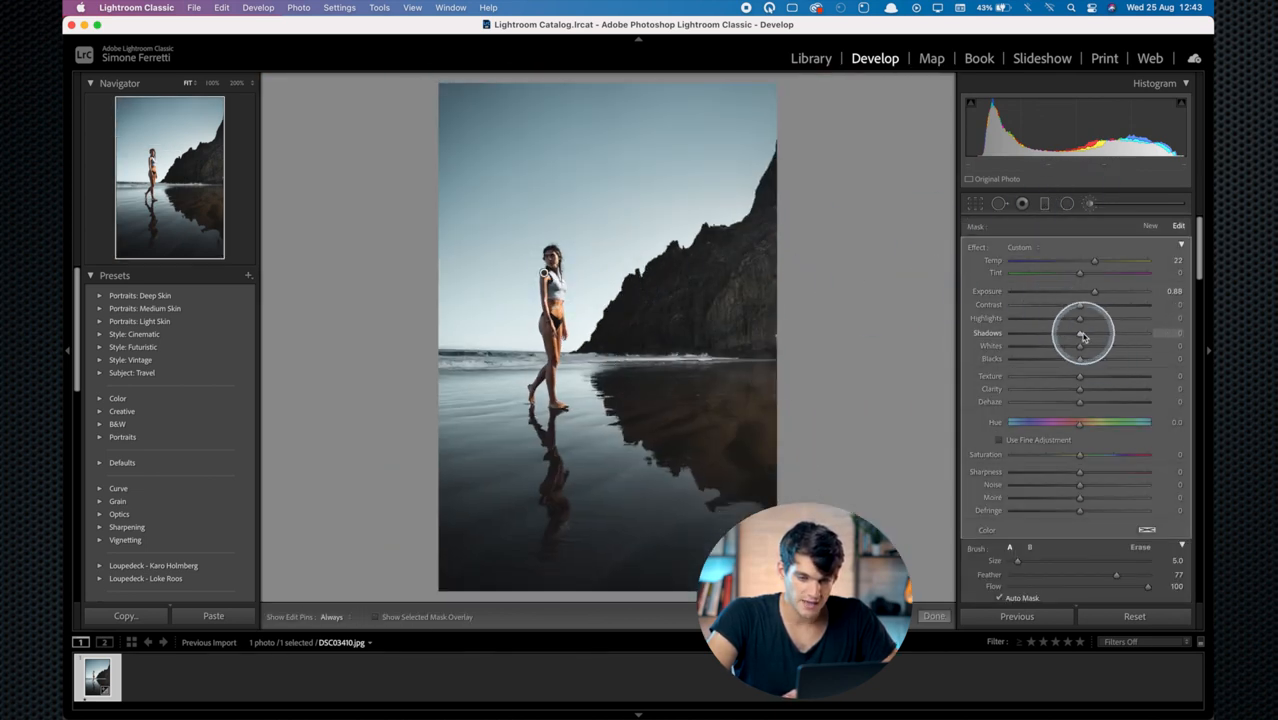
# - Lift the subject's shadows, soften the skin texture slightly and nudge contrast in the brush panel
pyautogui.moveTo(1080, 332); pyautogui.dragTo(1012, 332)
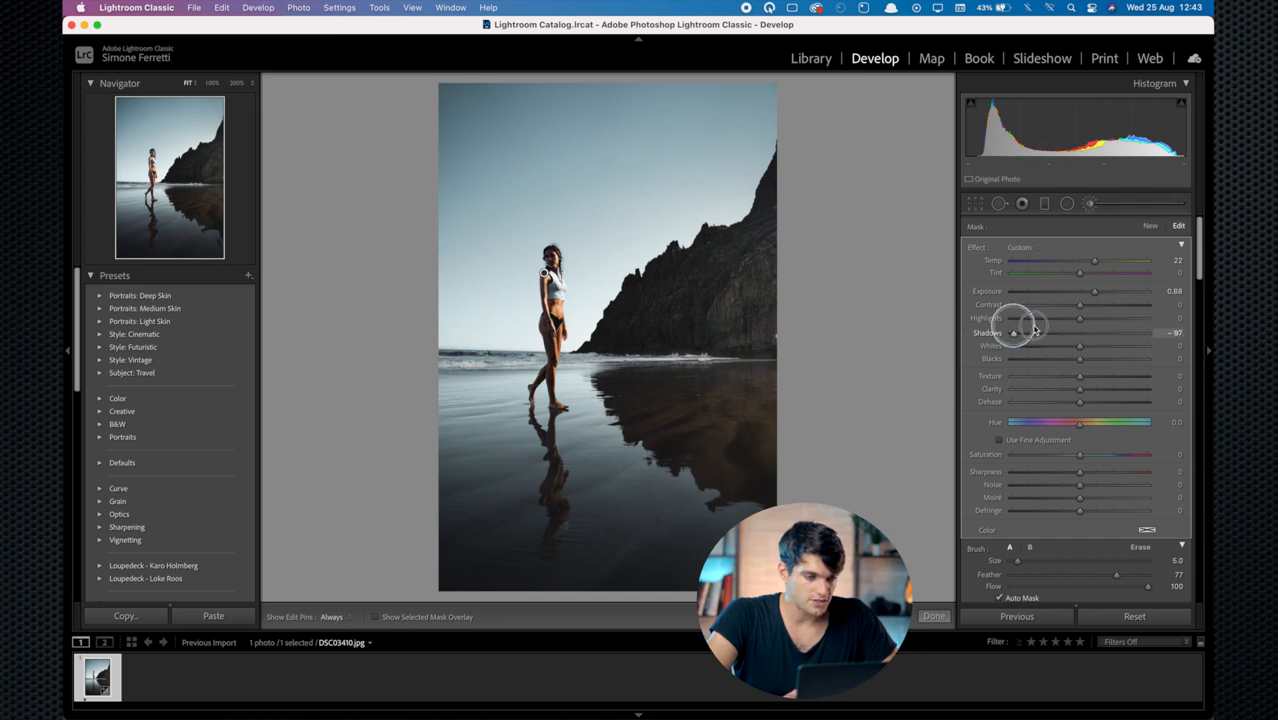
pyautogui.moveTo(1012, 332); pyautogui.dragTo(1110, 332)
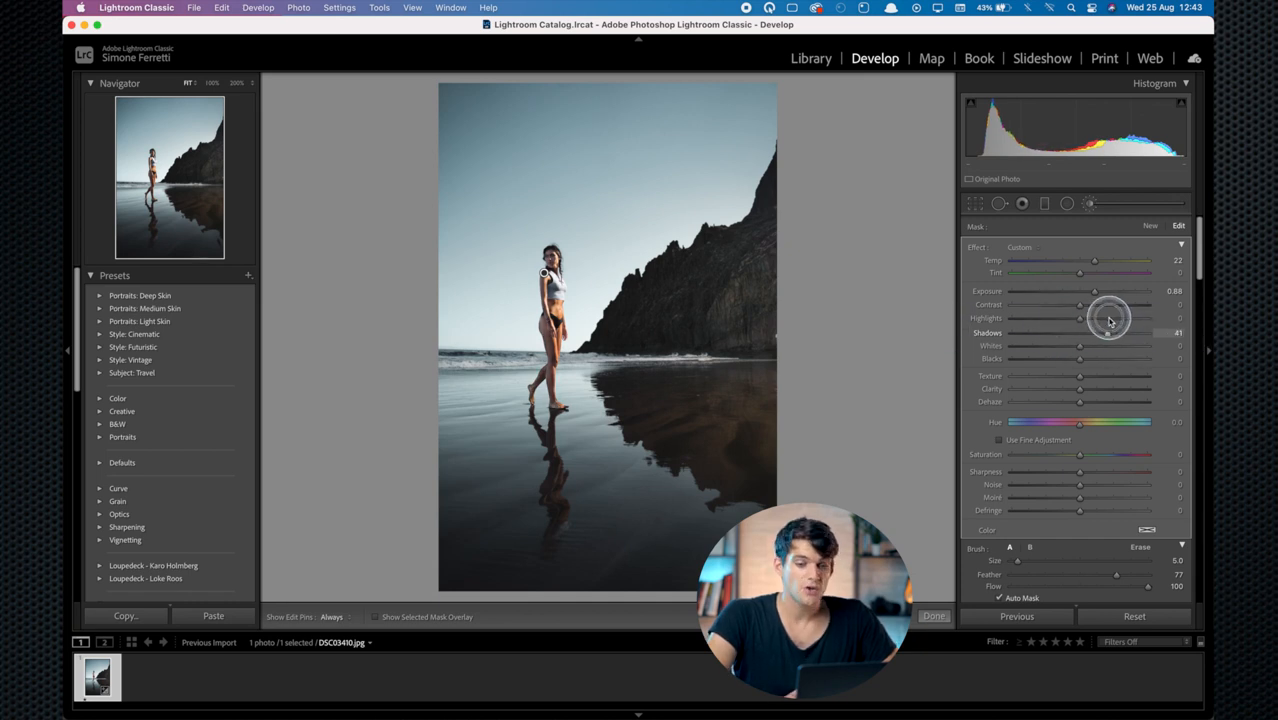
pyautogui.moveTo(1110, 332); pyautogui.dragTo(1072, 332)
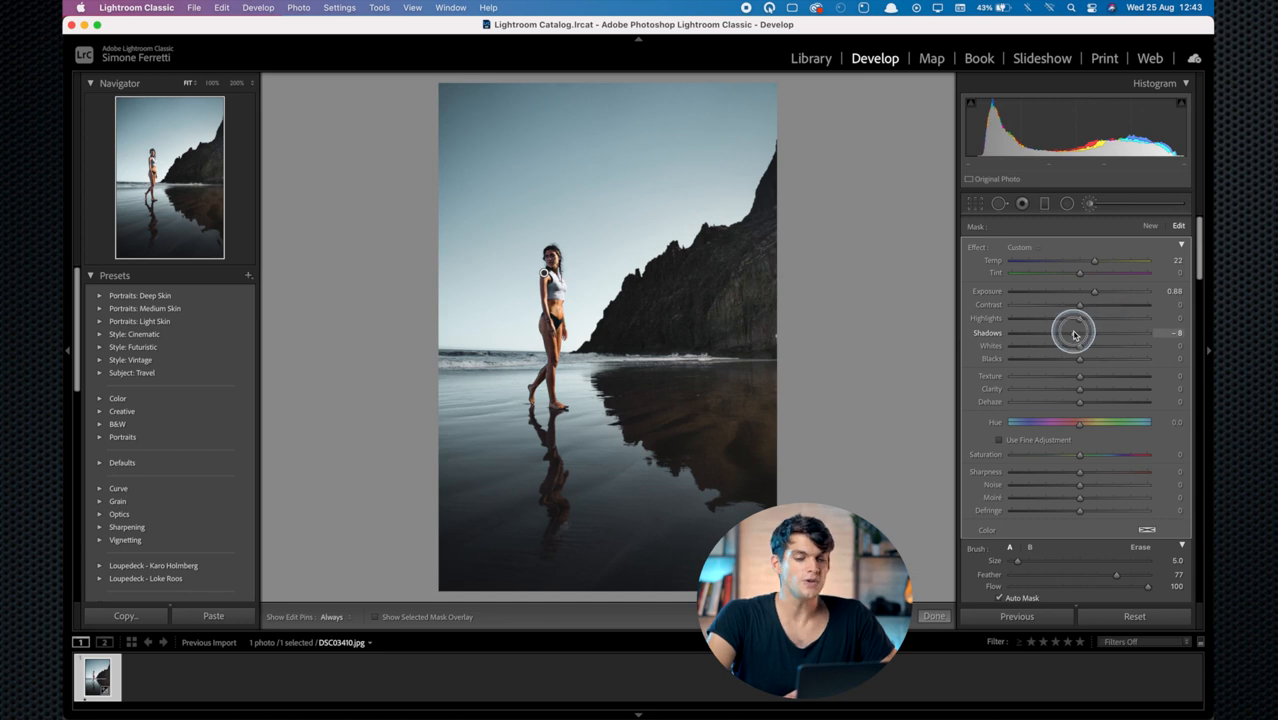
pyautogui.moveTo(1072, 332); pyautogui.dragTo(1086, 332)
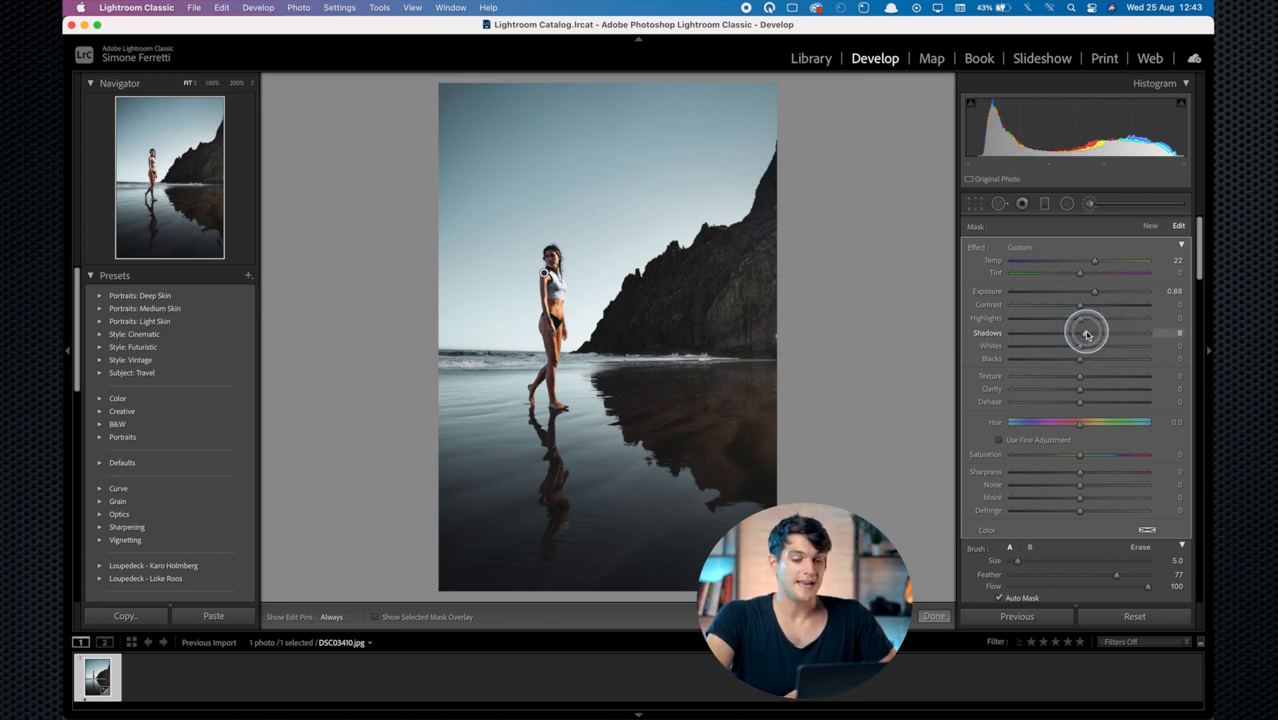
pyautogui.moveTo(1088, 332); pyautogui.dragTo(1100, 332)
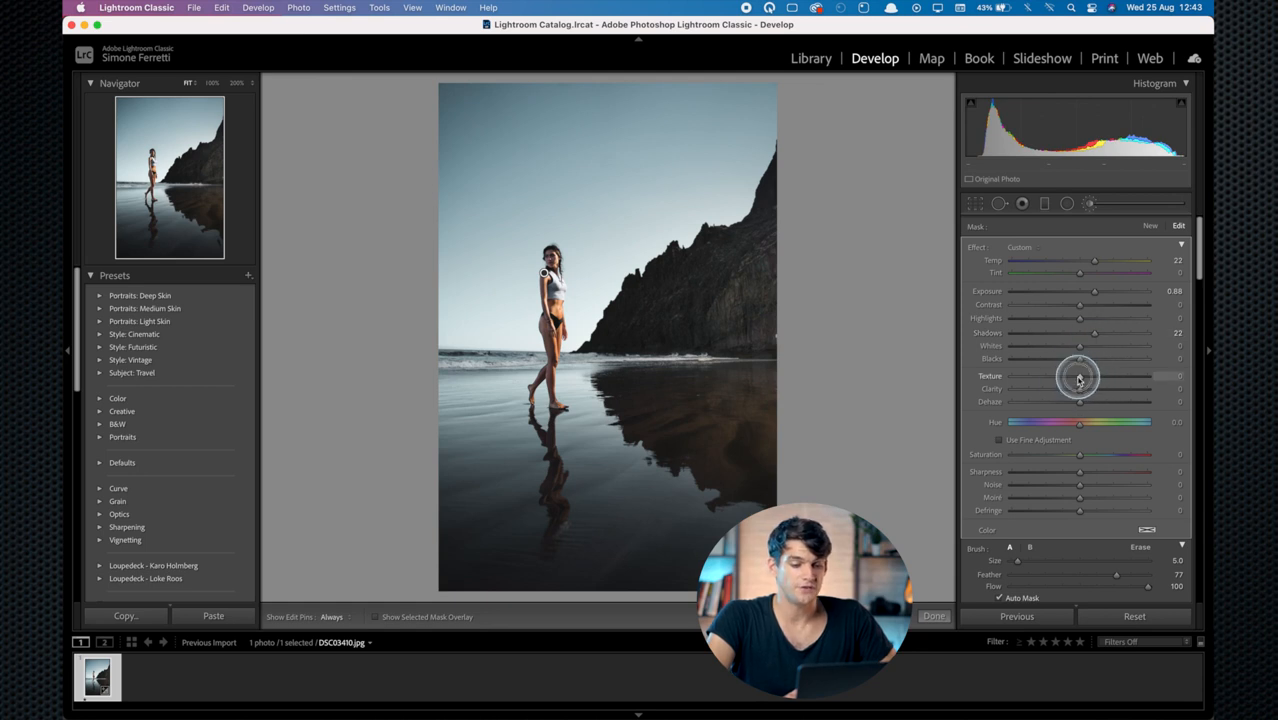
pyautogui.moveTo(1080, 378); pyautogui.dragTo(1068, 378)
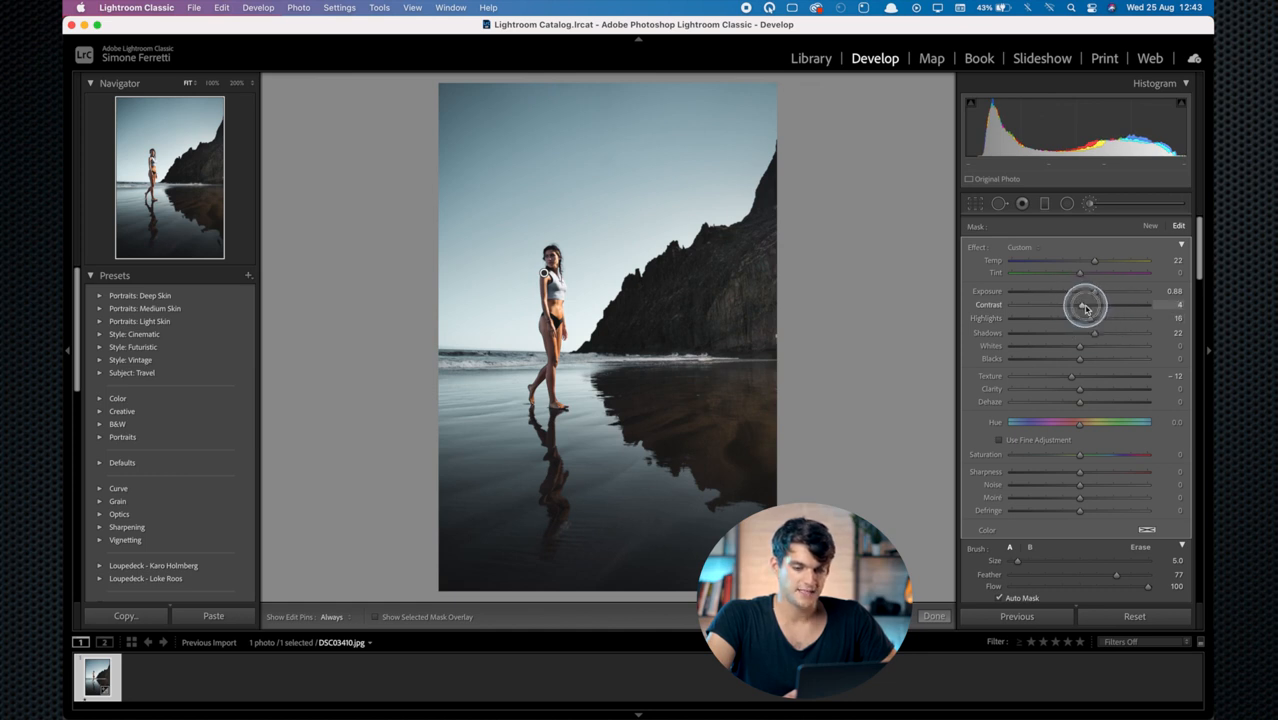
pyautogui.moveTo(1084, 292); pyautogui.dragTo(1100, 292)
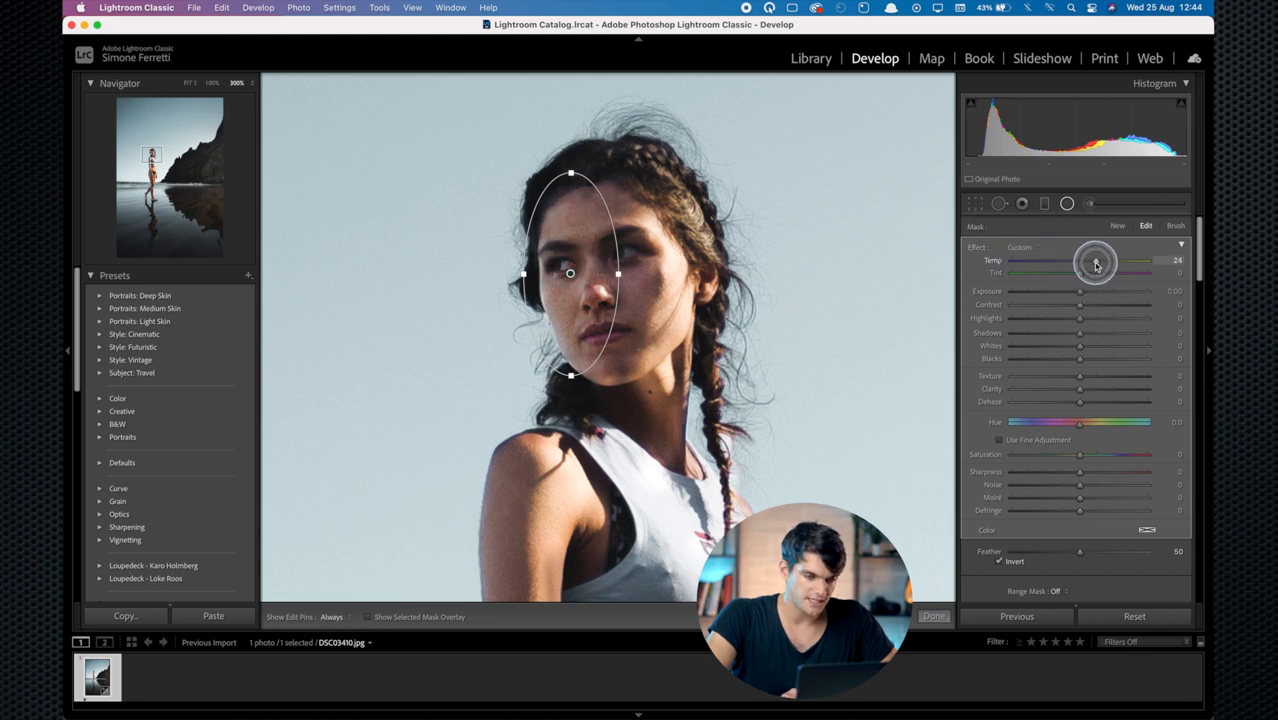
# - Finish editing the warming radial filter over the subject's face with Done
pyautogui.click(932, 616)
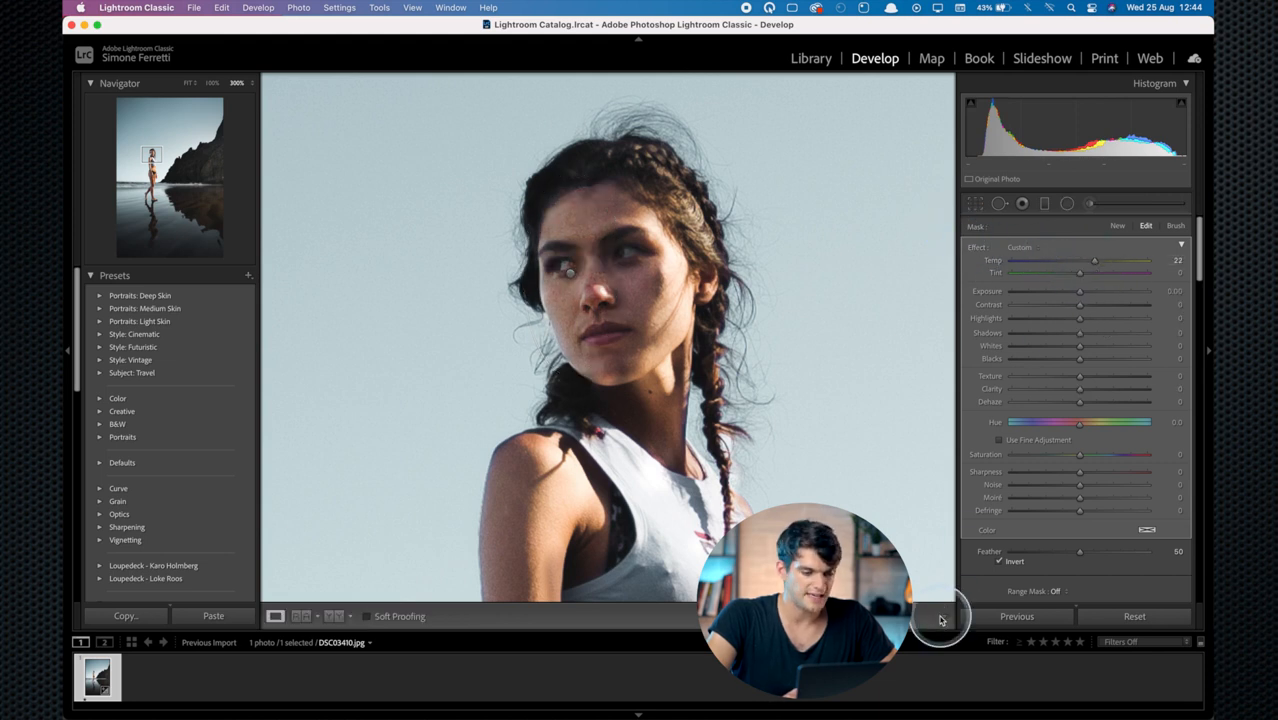